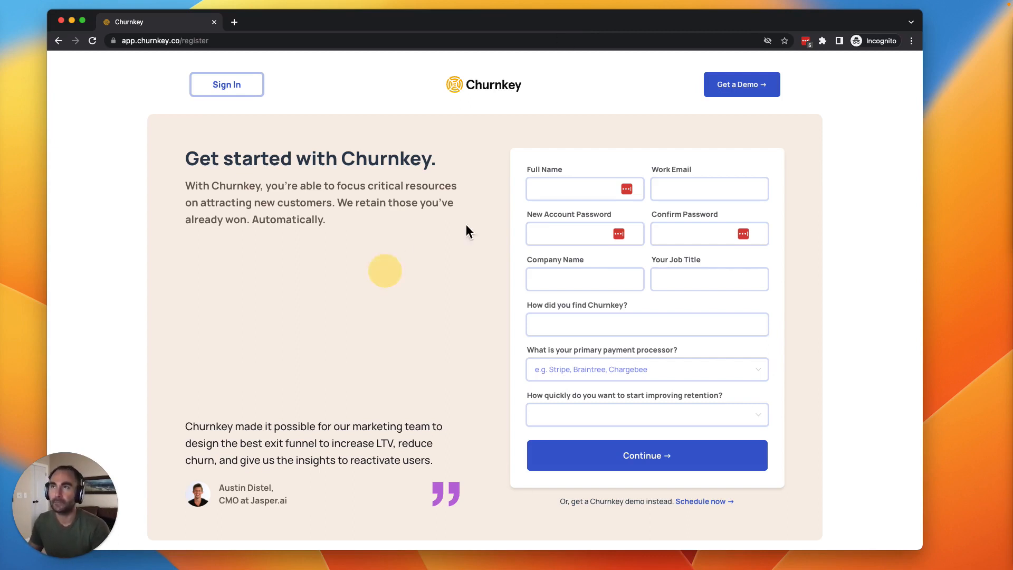
# Complete the sign-up form, answer how you found Churnkey, and choose to set up on your own.
pyautogui.click(582, 189)
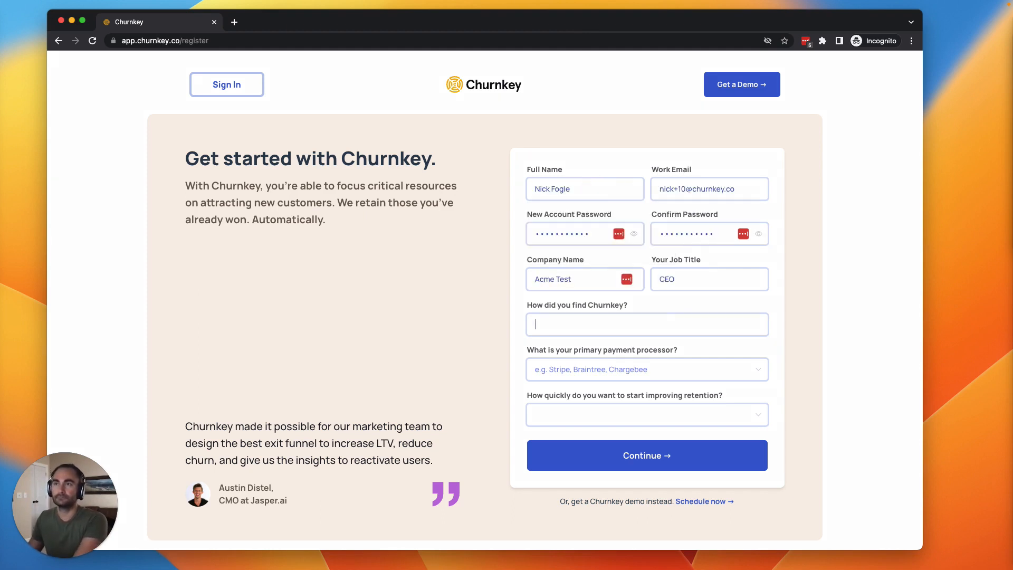
pyautogui.click(646, 455)
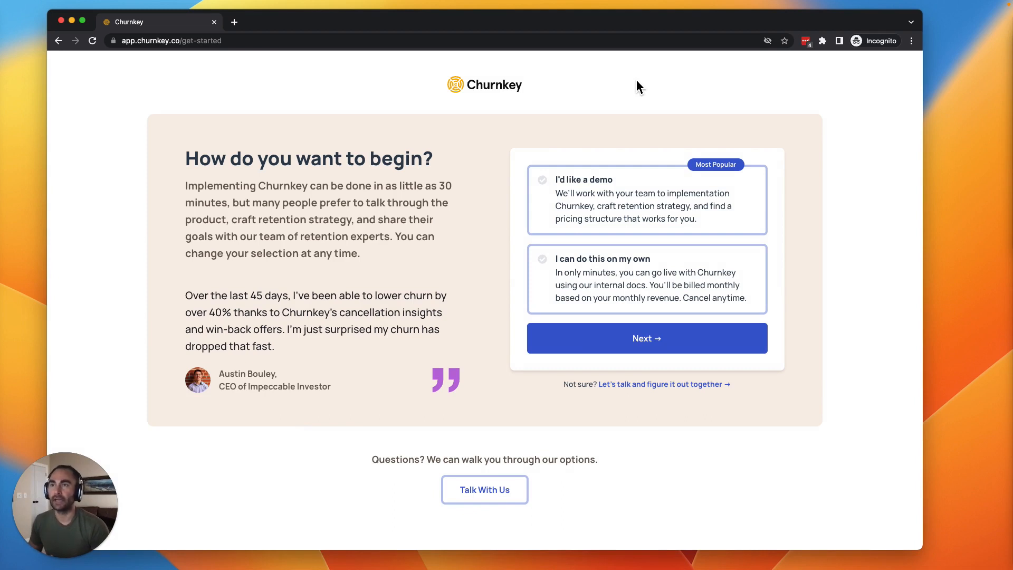
pyautogui.moveTo(621, 252)
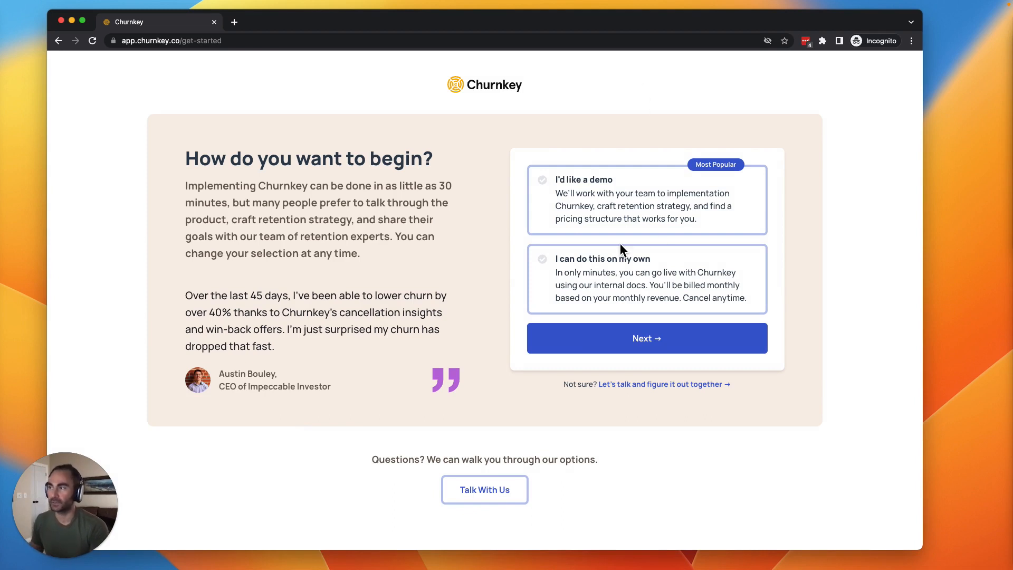
pyautogui.click(646, 338)
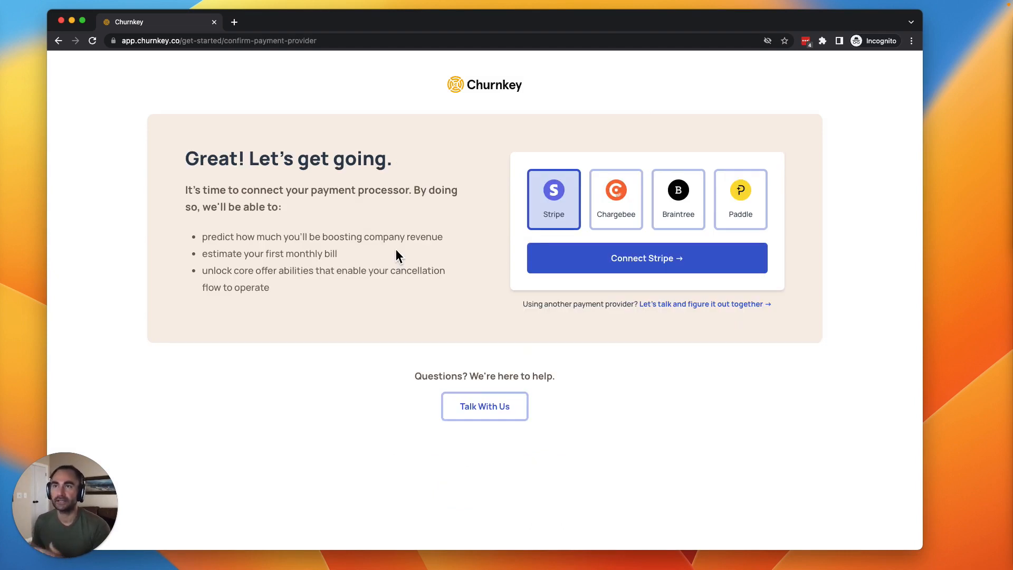
pyautogui.moveTo(641, 198)
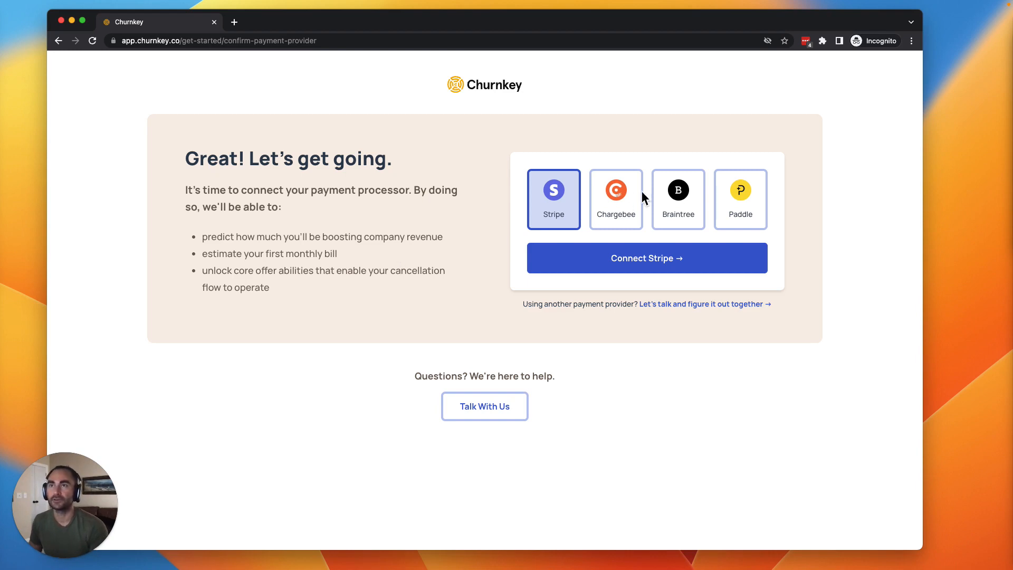
# Proceed with Stripe, view the Request Admin's Help invite form, and dismiss it unsent.
pyautogui.click(646, 257)
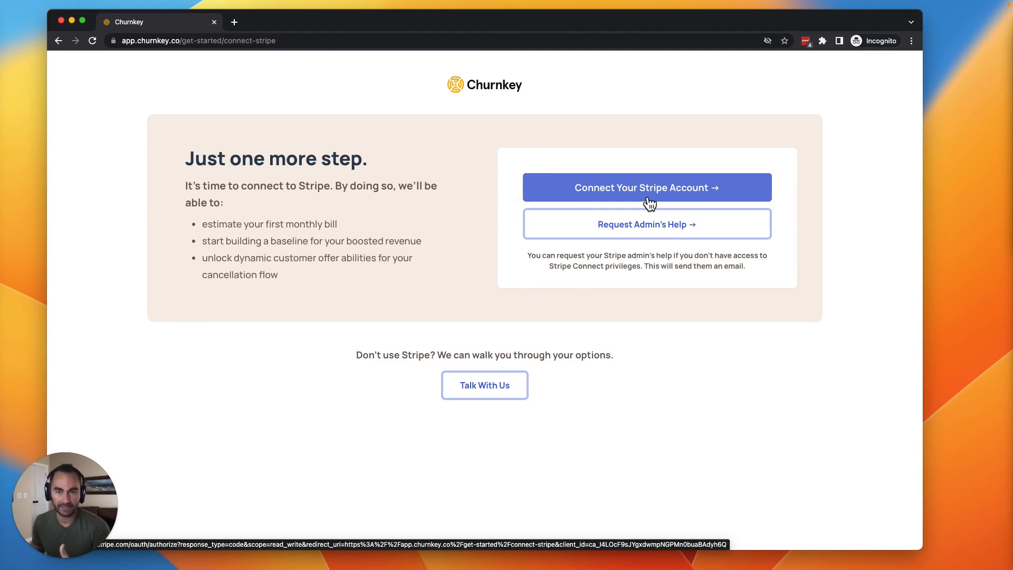
pyautogui.moveTo(646, 224)
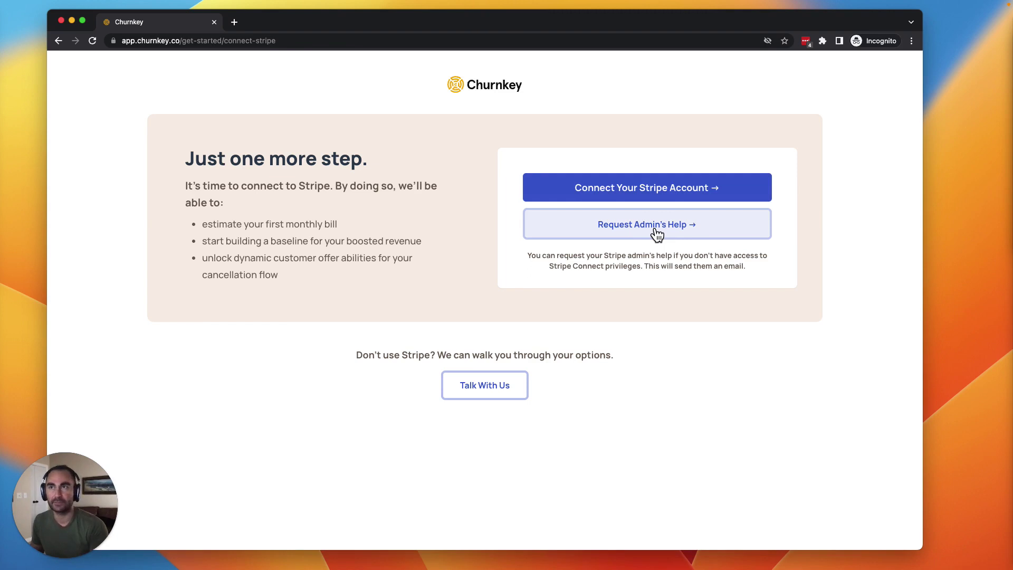
pyautogui.click(646, 223)
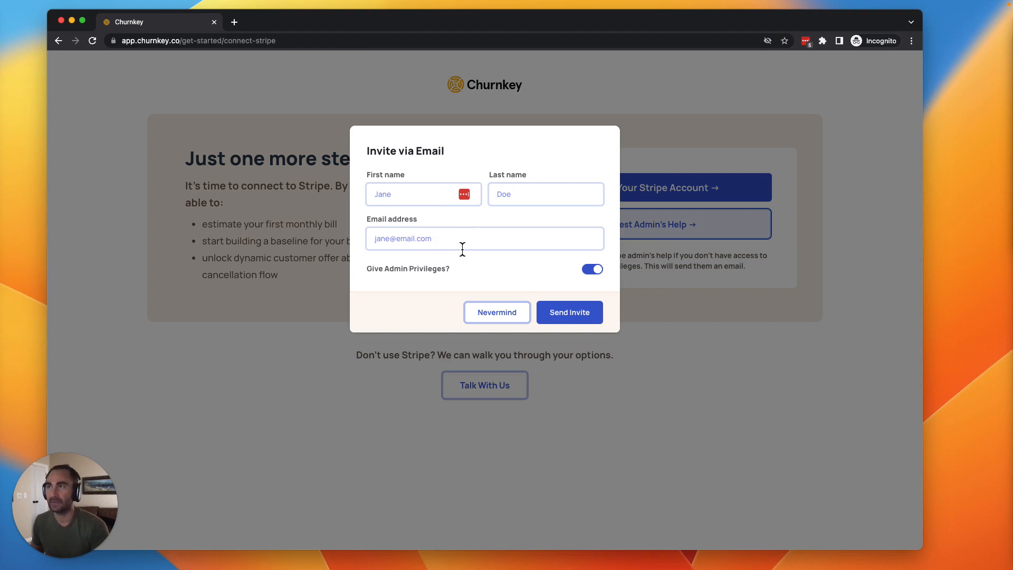
pyautogui.moveTo(769, 281)
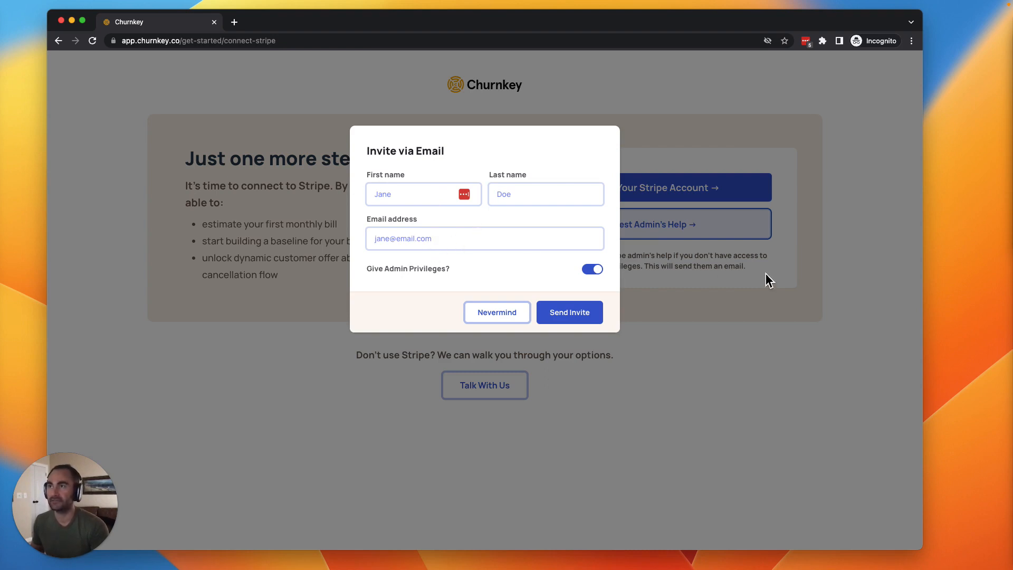
pyautogui.moveTo(666, 393)
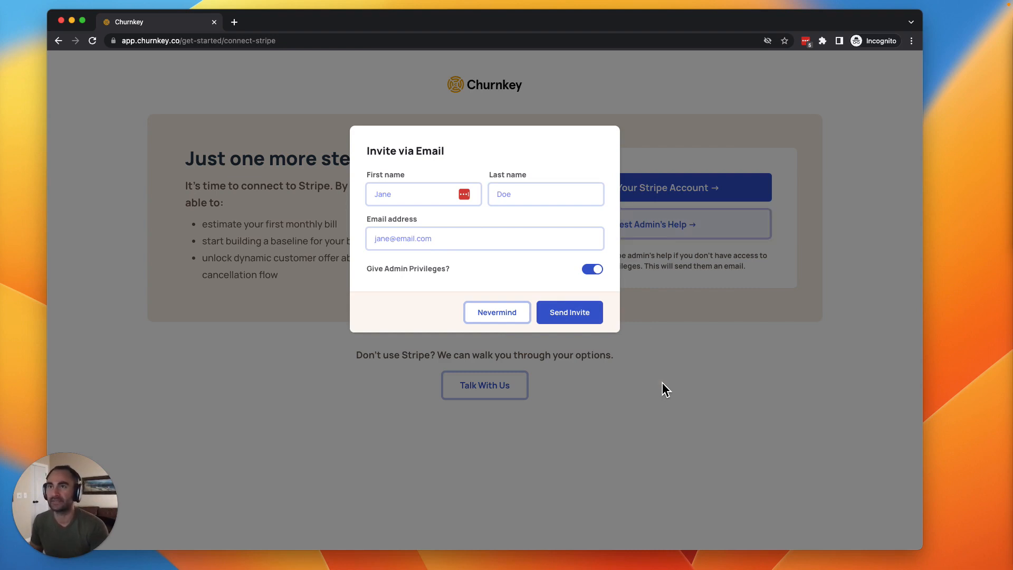
pyautogui.click(497, 312)
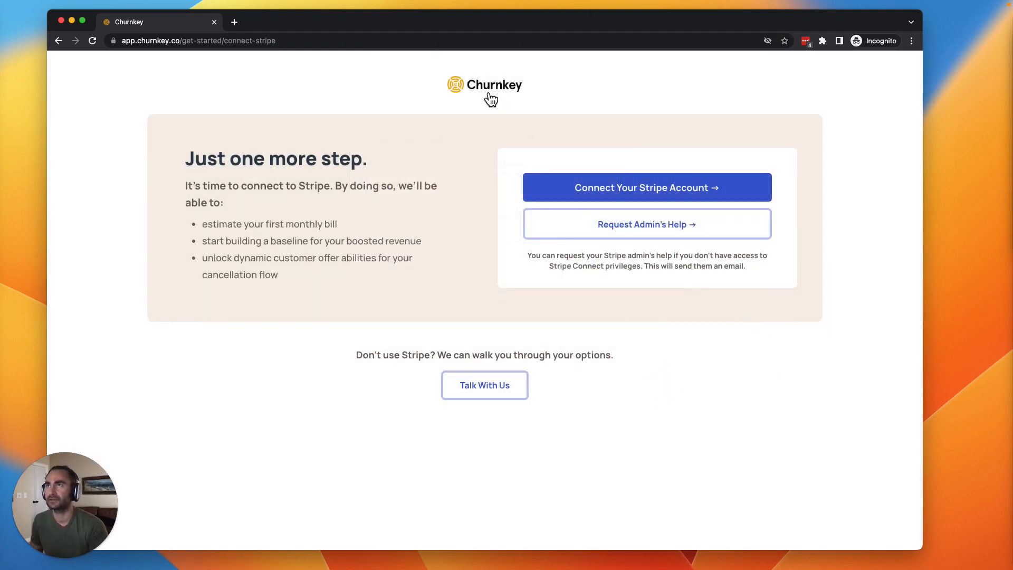
# Review the Stripe options under Your Account's Billing Provider settings, then return to the Dashboard.
pyautogui.click(485, 84)
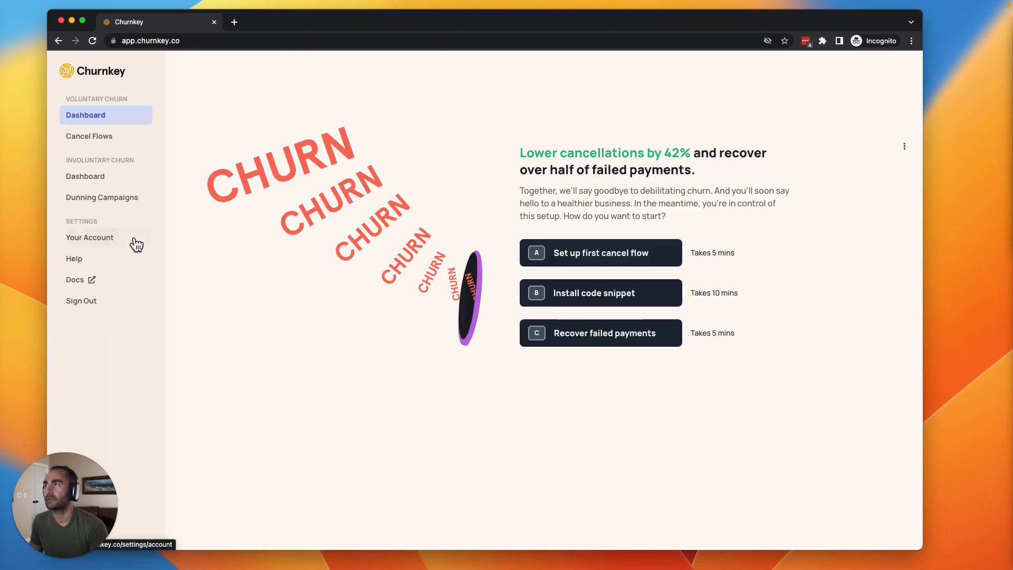
pyautogui.click(89, 237)
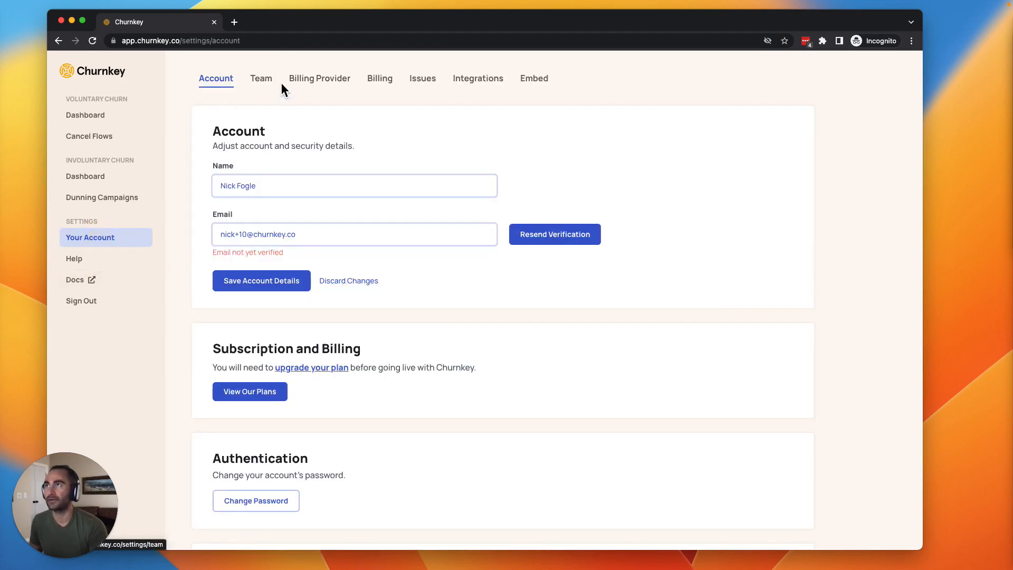
pyautogui.click(318, 78)
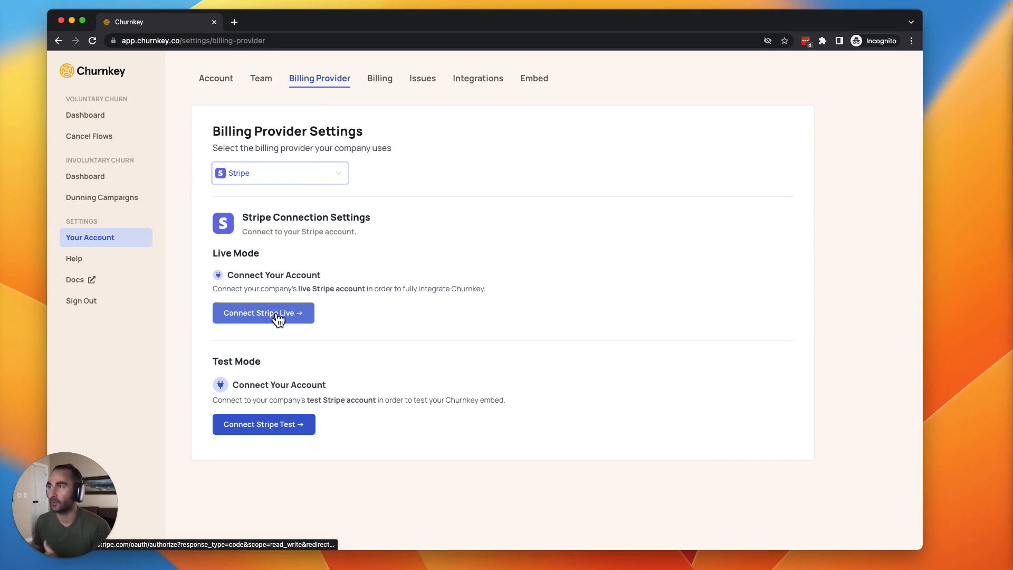
pyautogui.moveTo(310, 380)
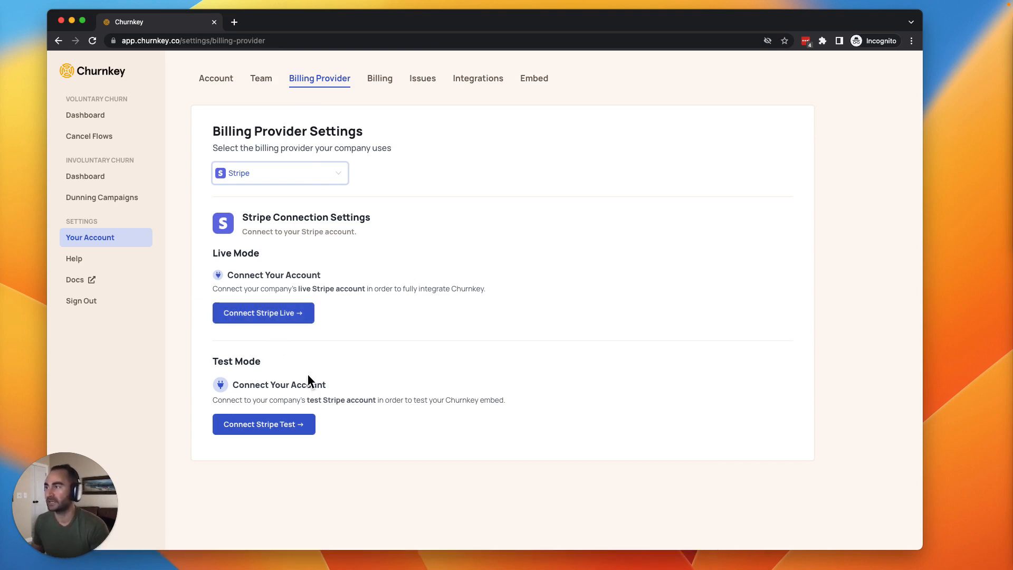
pyautogui.moveTo(291, 289)
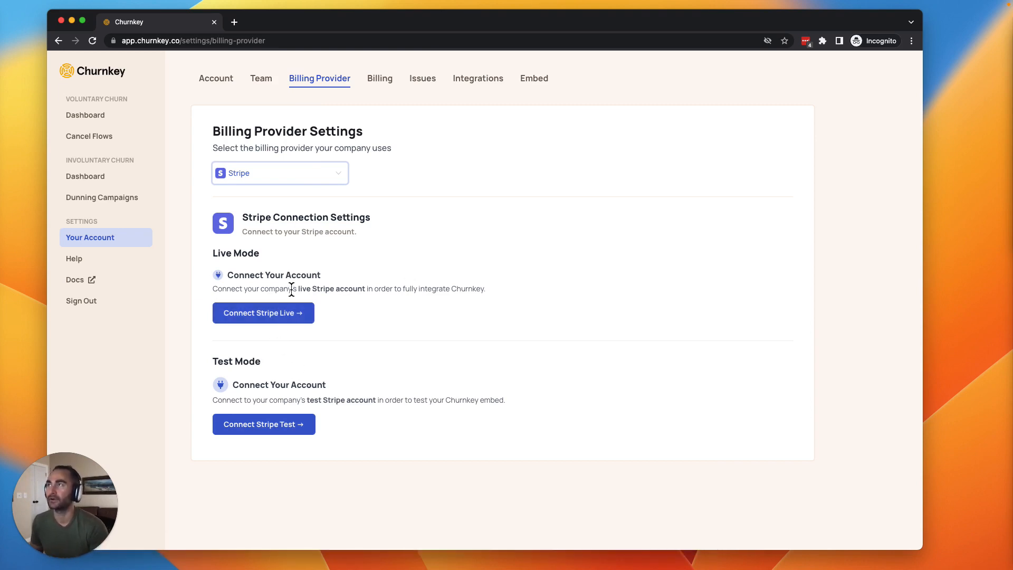
pyautogui.click(85, 114)
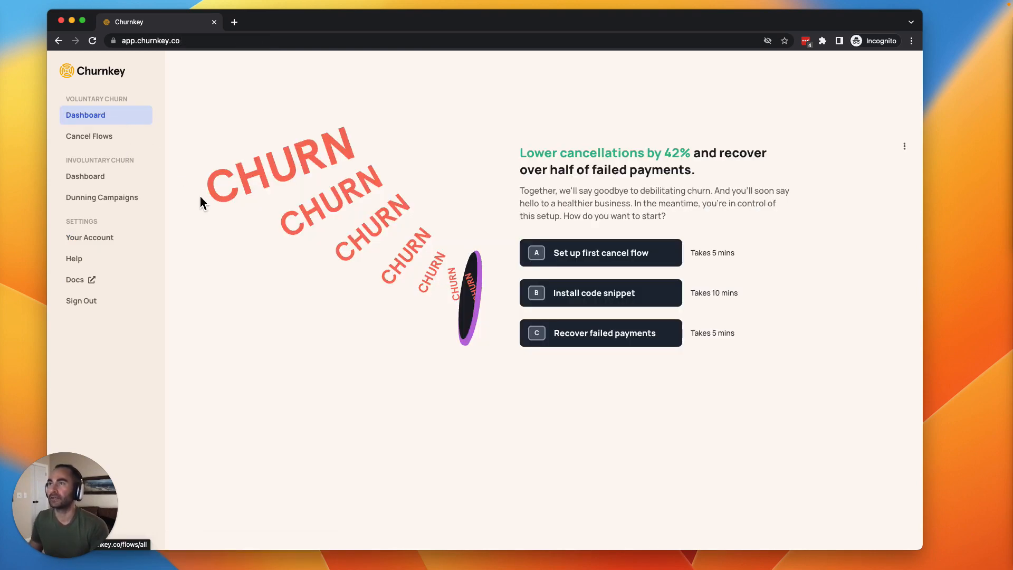
# Start the first cancel flow from the B2C High Volume template and limit pauses to 2 months.
pyautogui.click(600, 252)
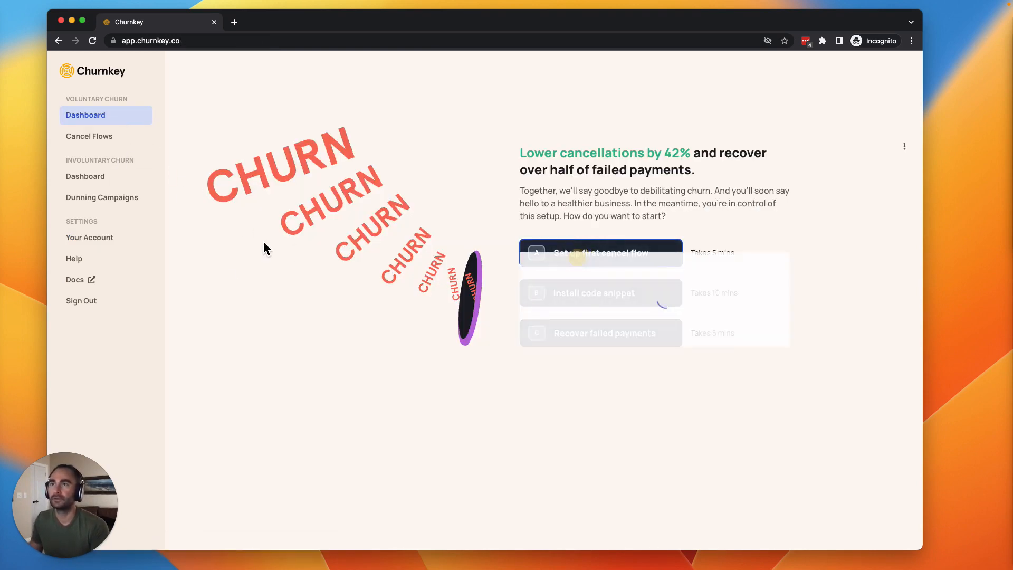
pyautogui.click(600, 253)
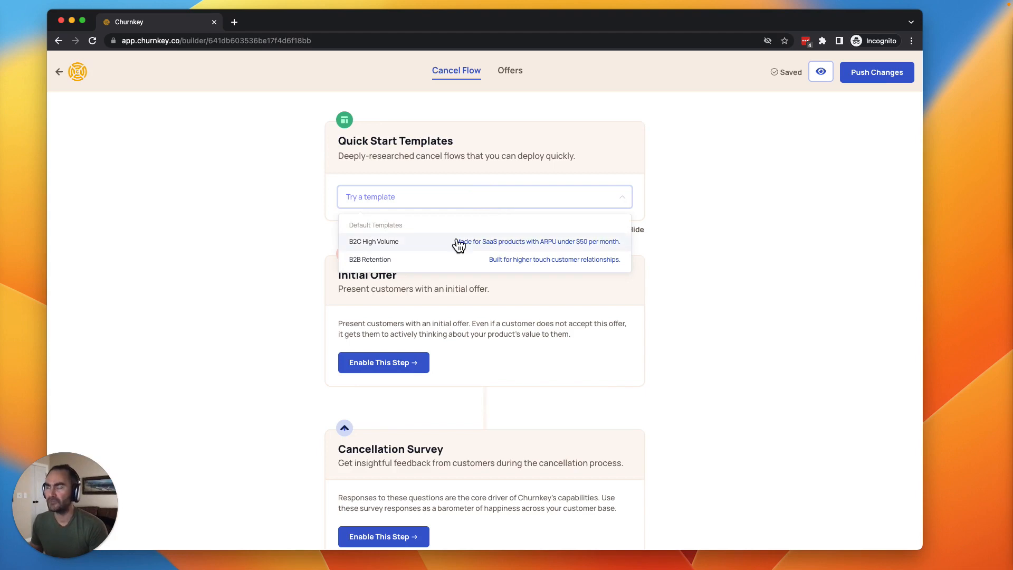
pyautogui.click(373, 241)
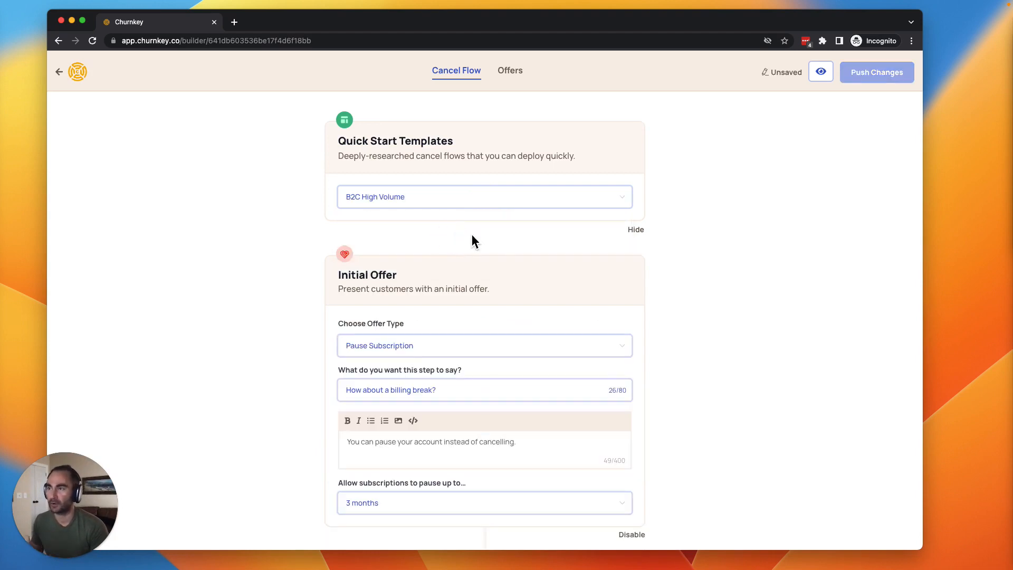
pyautogui.scroll(-3)
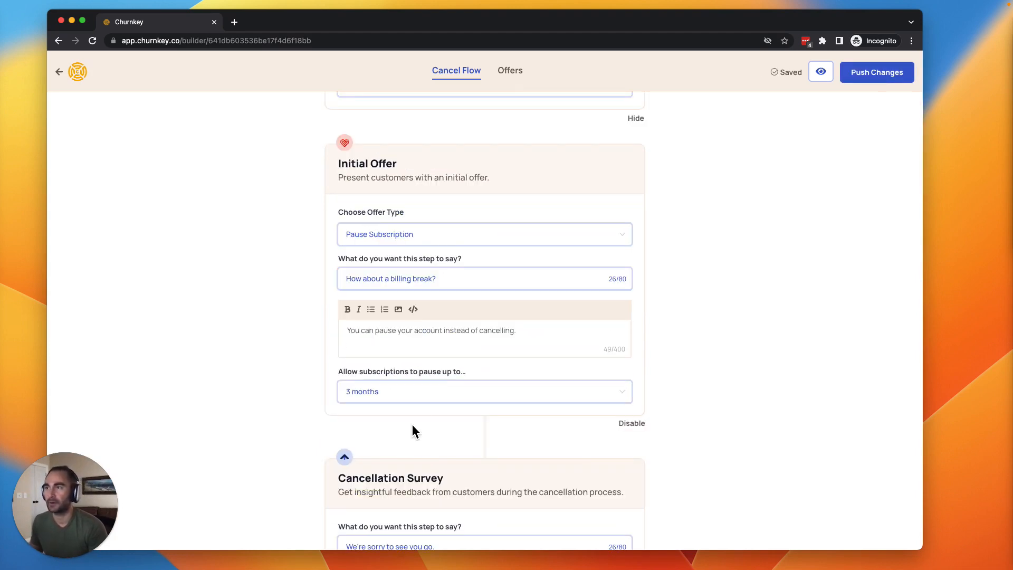
pyautogui.click(484, 390)
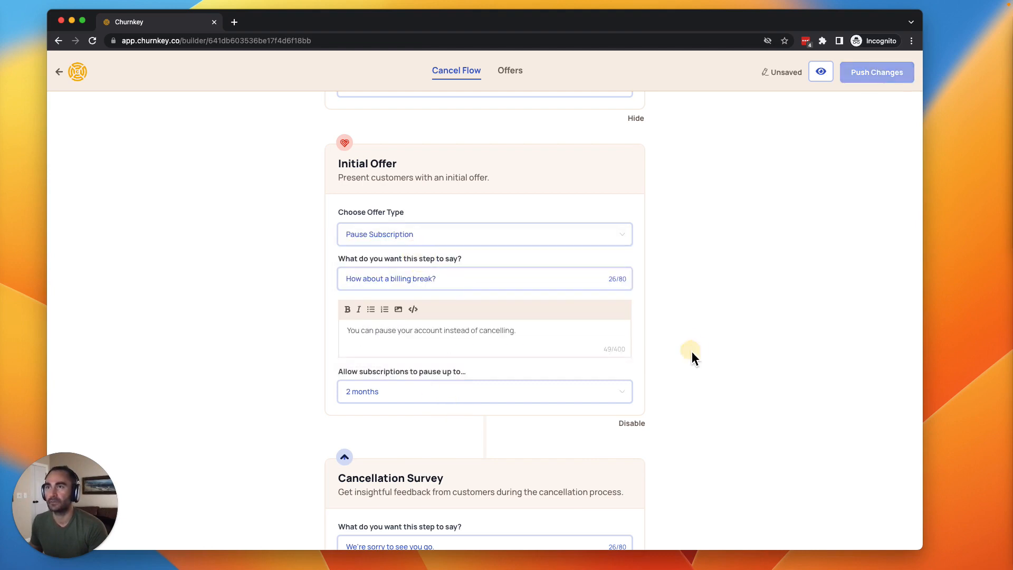
pyautogui.scroll(-3)
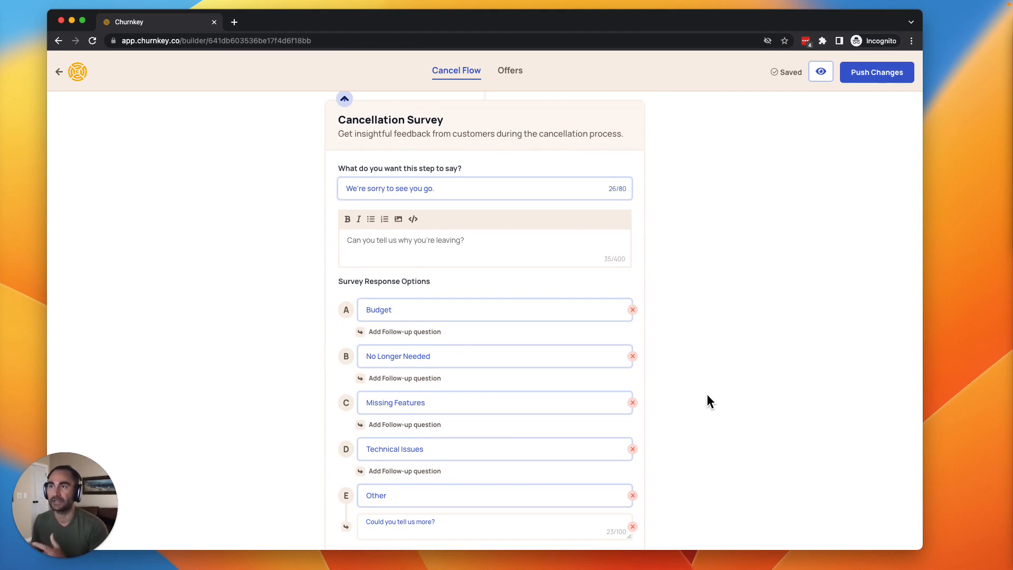
pyautogui.moveTo(715, 402)
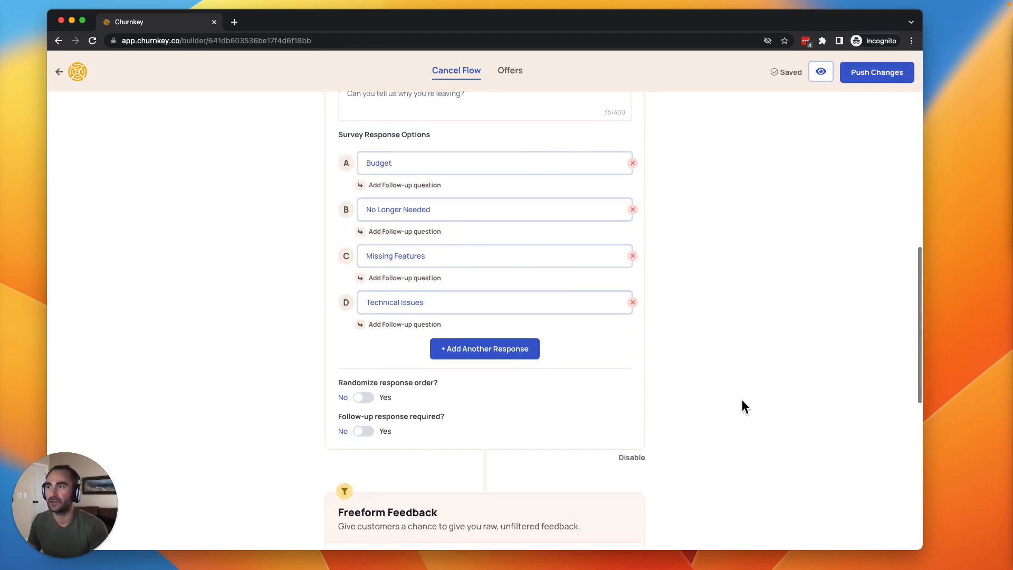
# Review the survey and feedback steps and enable the Cancellation Confirmation step.
pyautogui.scroll(-3)
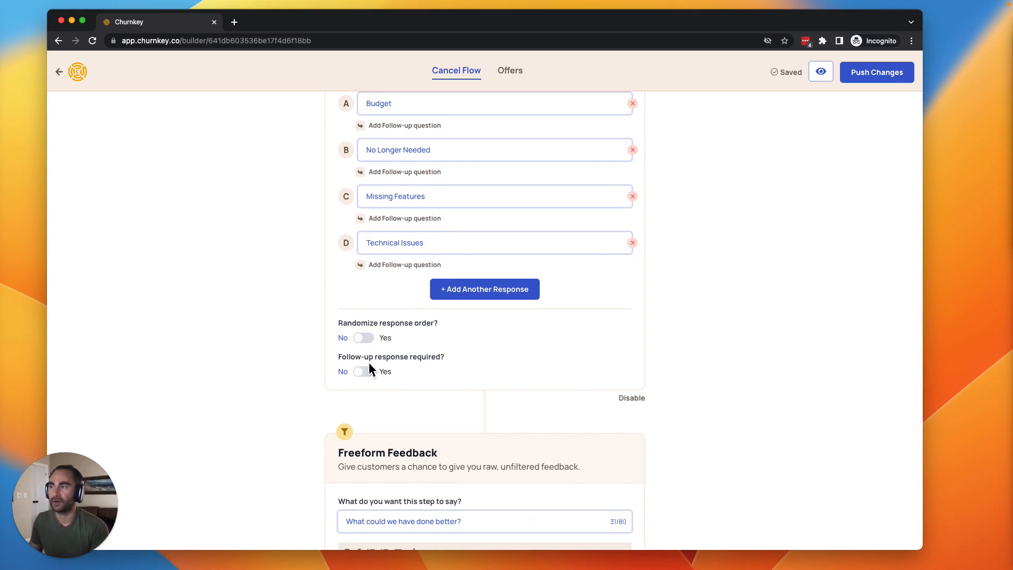
pyautogui.scroll(-3)
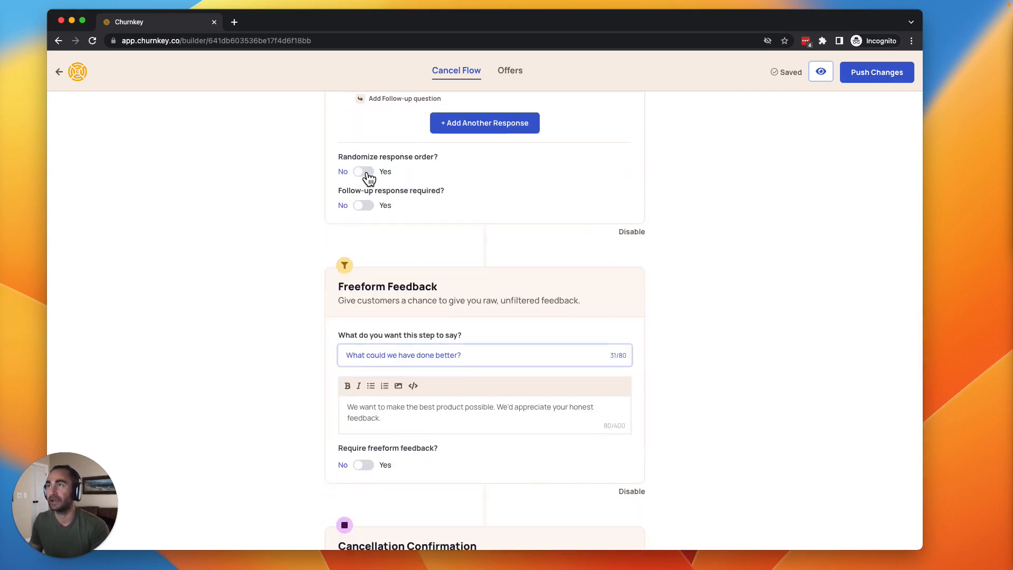
pyautogui.scroll(-3)
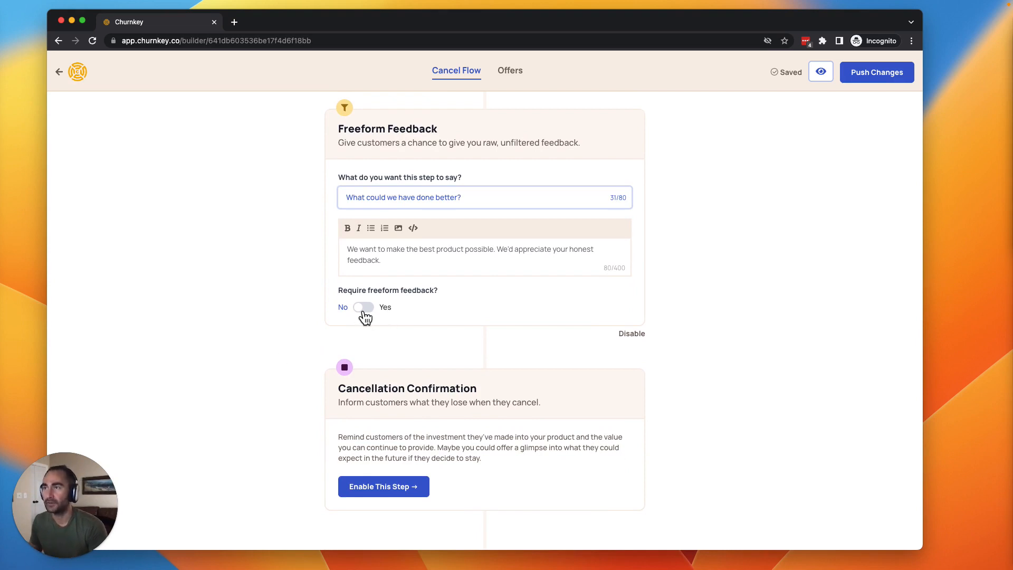
pyautogui.click(363, 307)
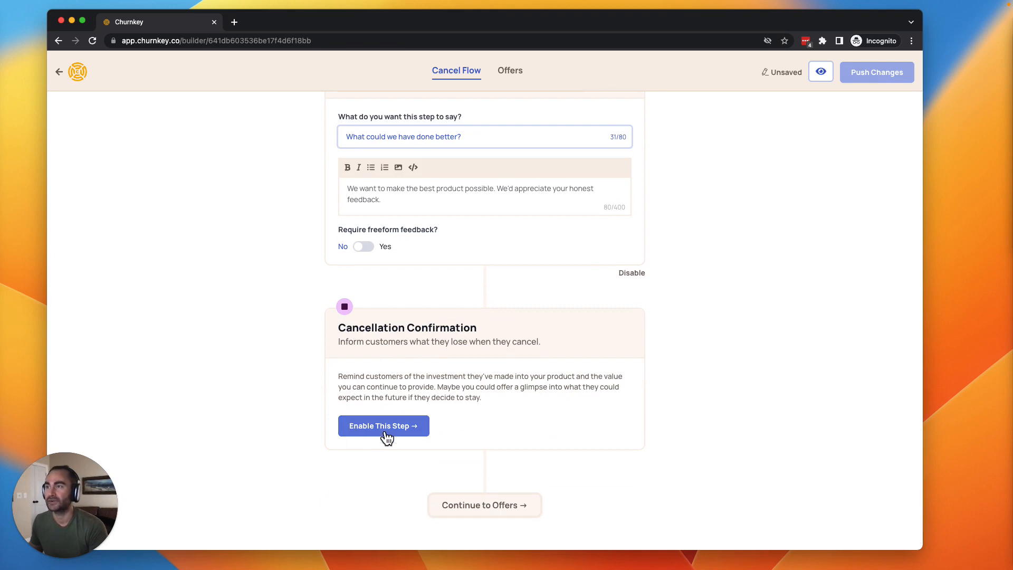
pyautogui.click(383, 425)
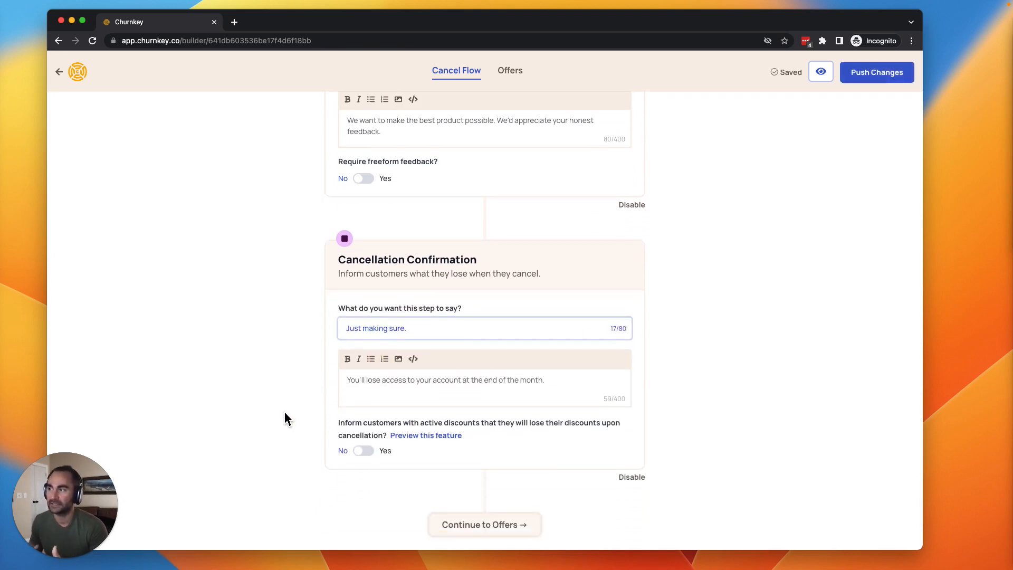
pyautogui.moveTo(485, 524)
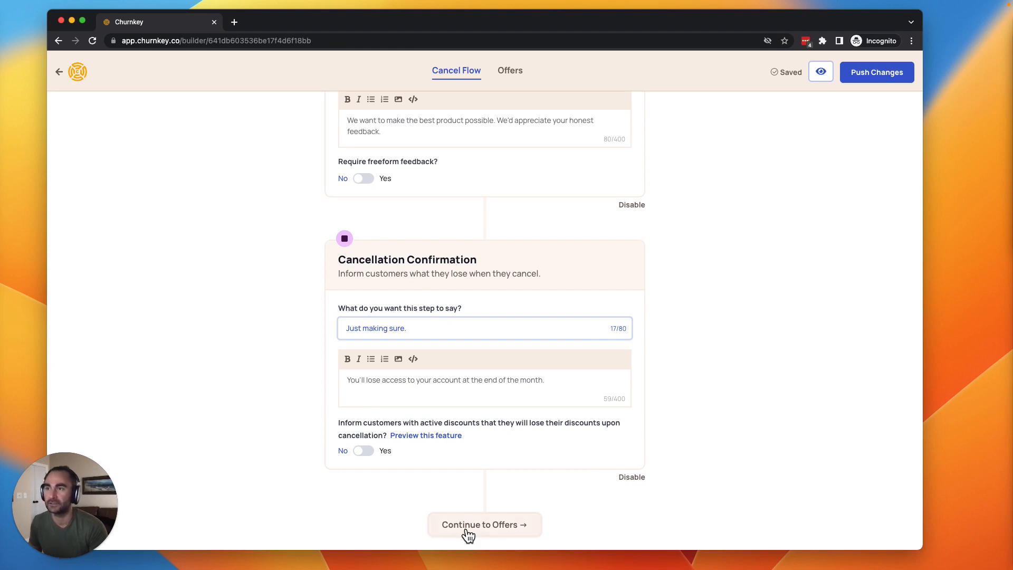
pyautogui.scroll(-3)
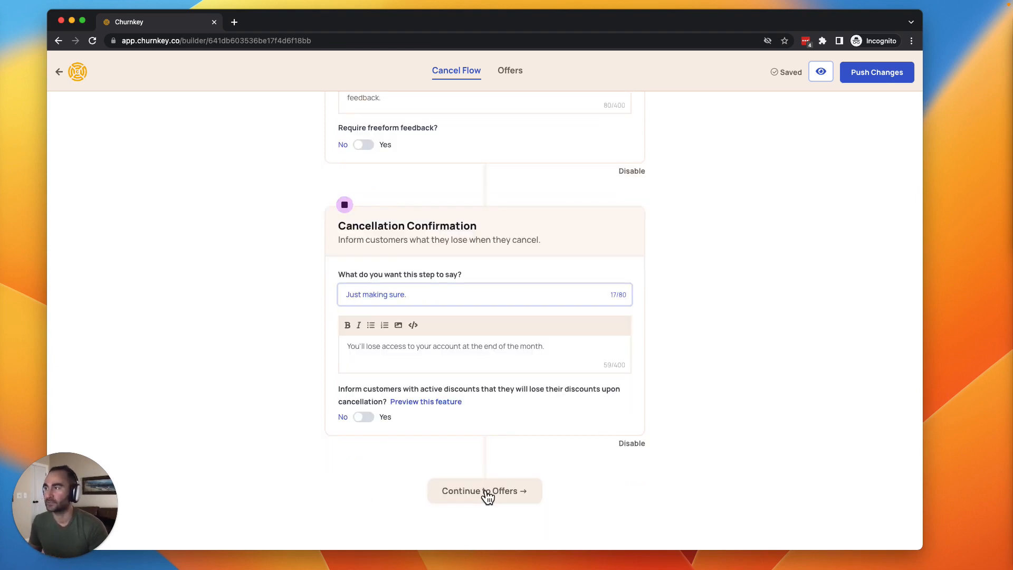
# Continue to Offers and review the per-reason offer dropdowns without changing them.
pyautogui.click(484, 490)
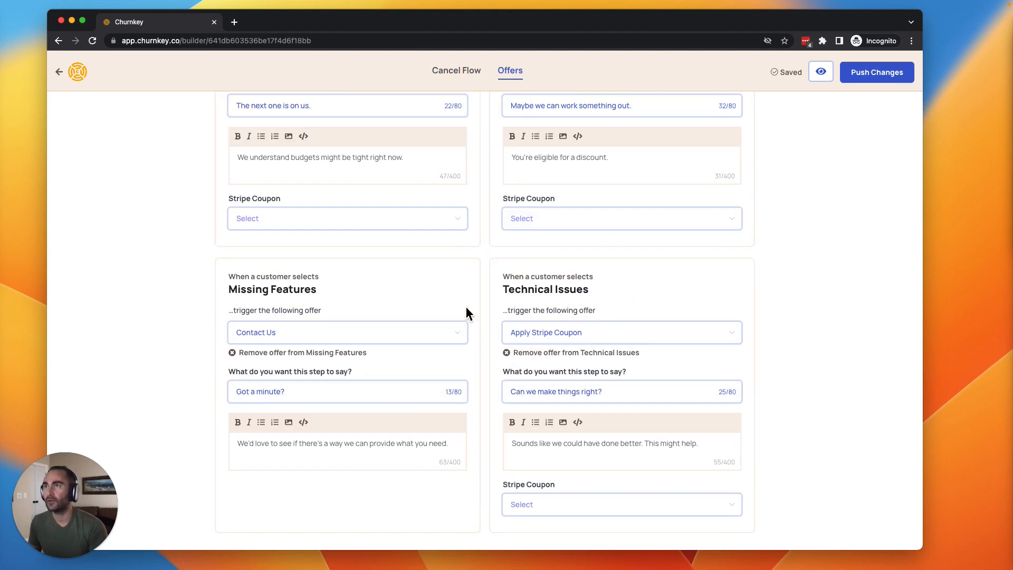
pyautogui.scroll(3)
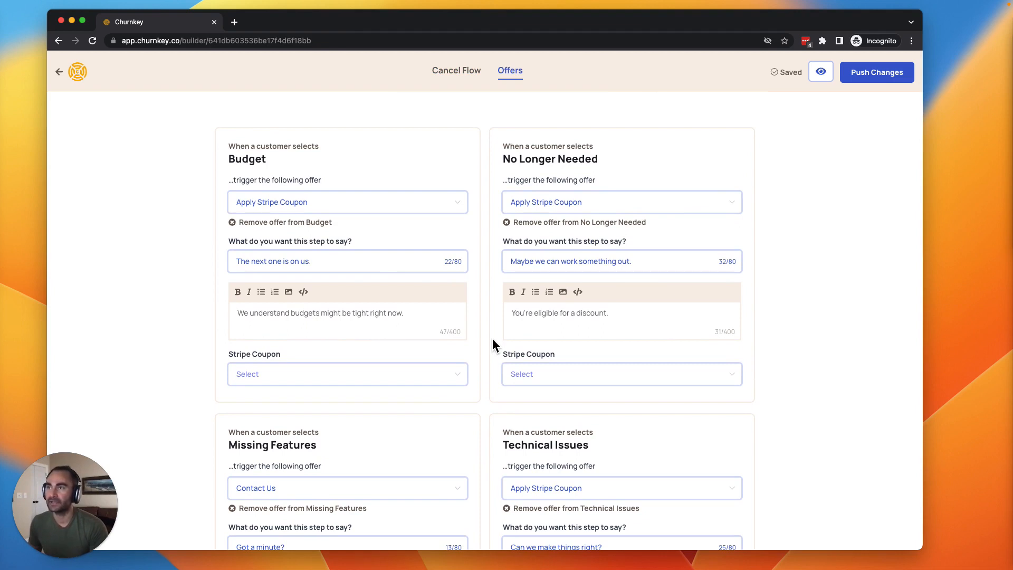
pyautogui.moveTo(433, 235)
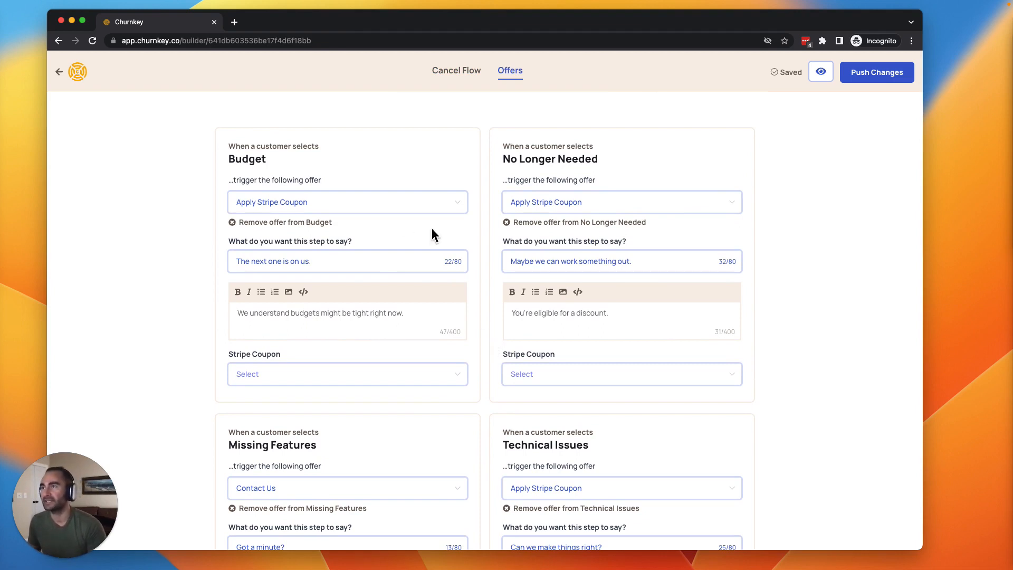
pyautogui.moveTo(345, 209)
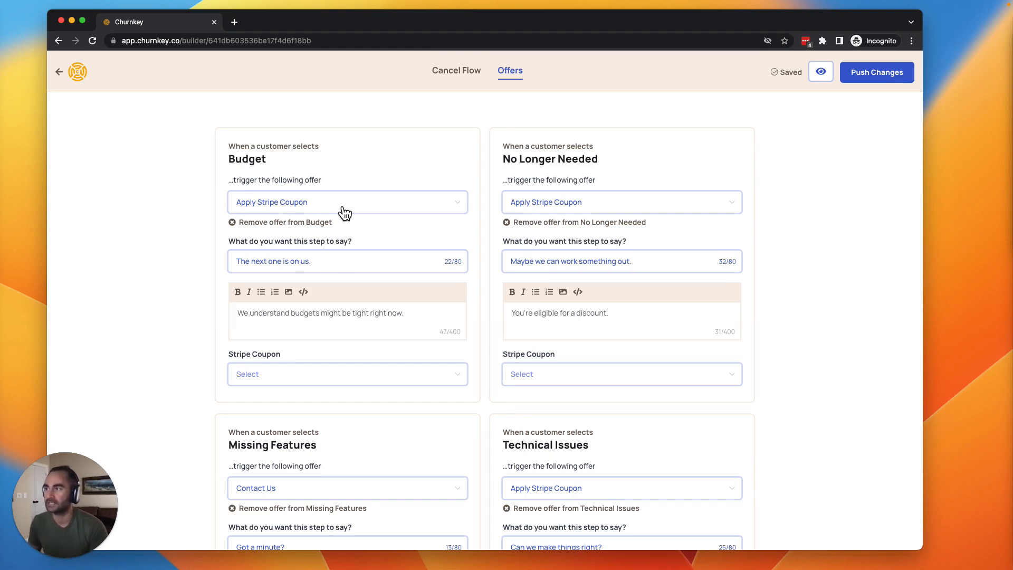
pyautogui.moveTo(454, 386)
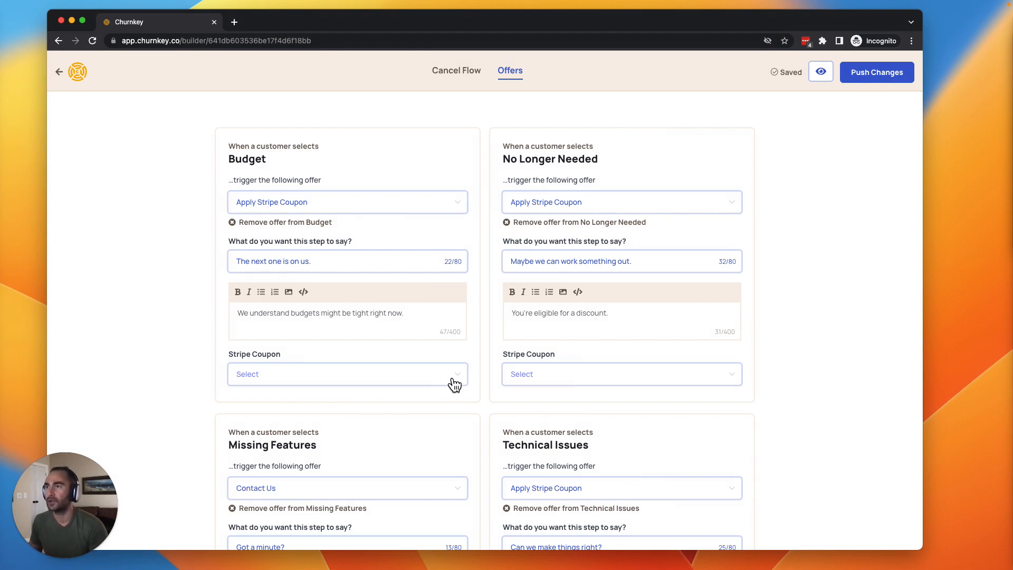
pyautogui.click(347, 374)
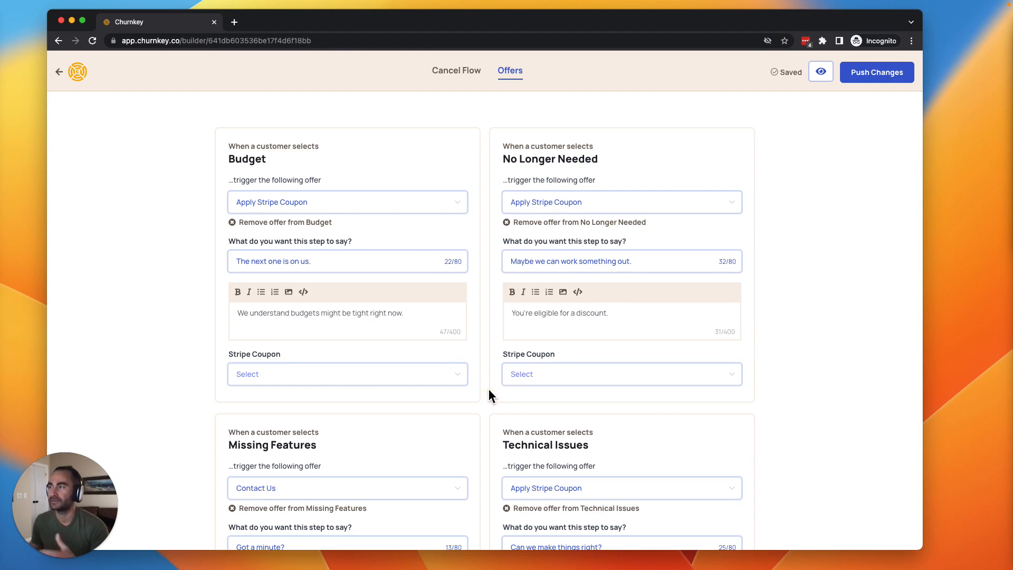
pyautogui.moveTo(730, 211)
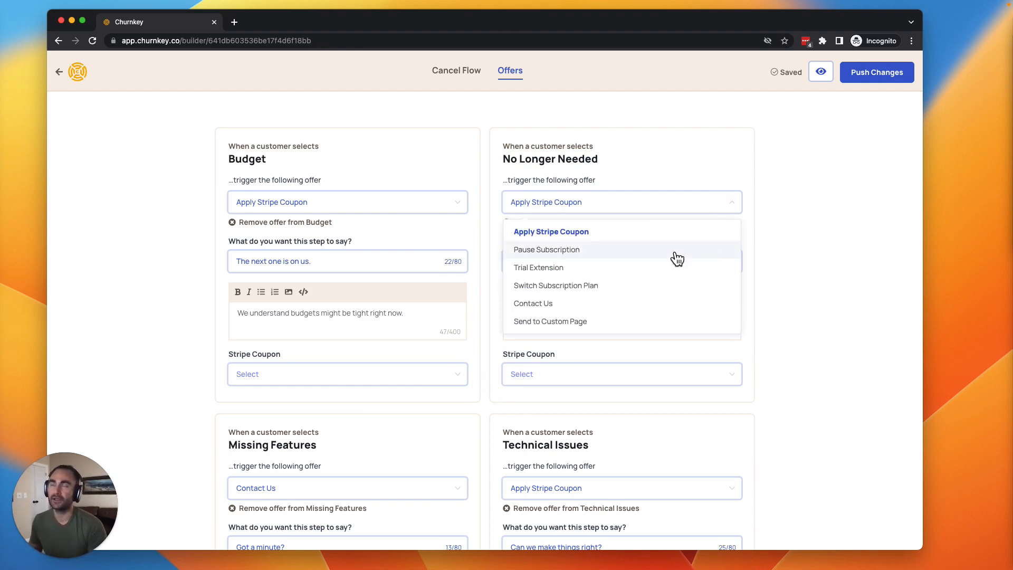
pyautogui.scroll(-3)
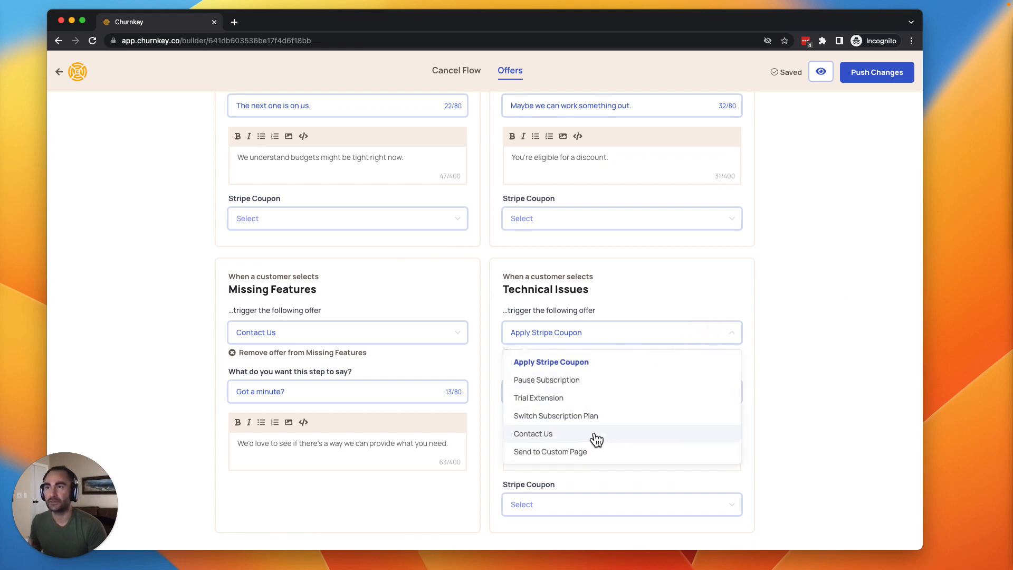
pyautogui.moveTo(597, 439)
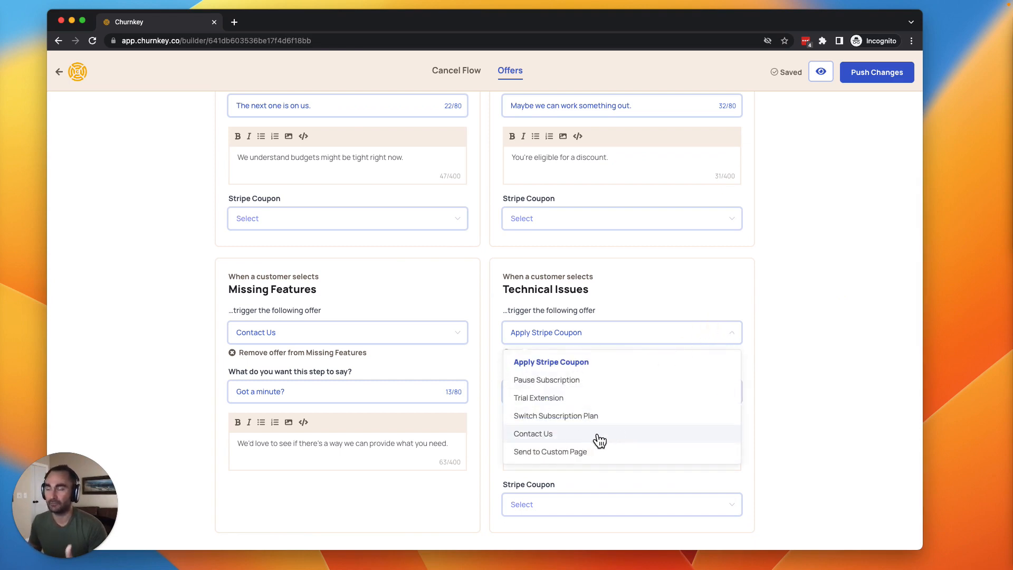
pyautogui.moveTo(599, 441)
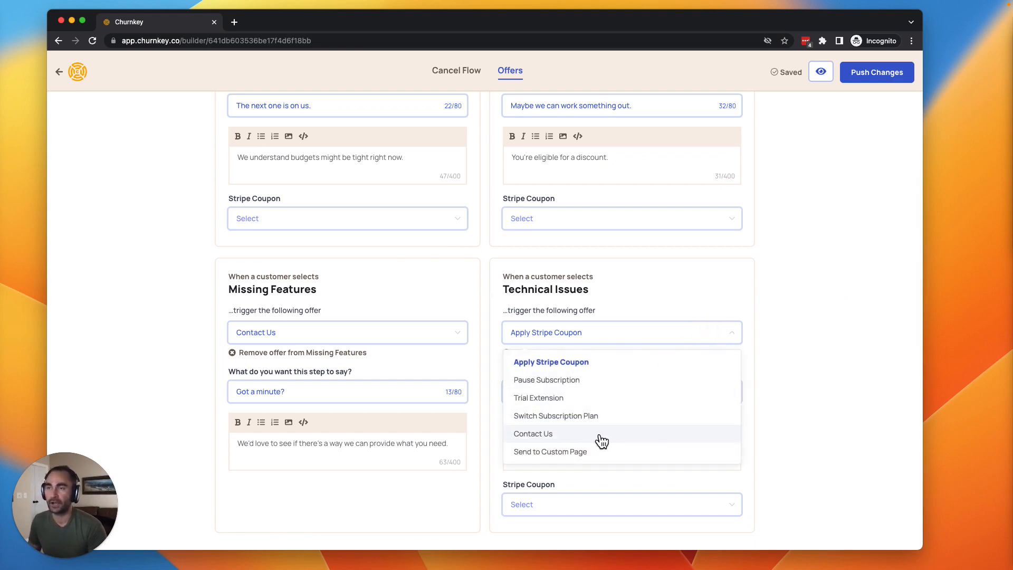
pyautogui.moveTo(601, 465)
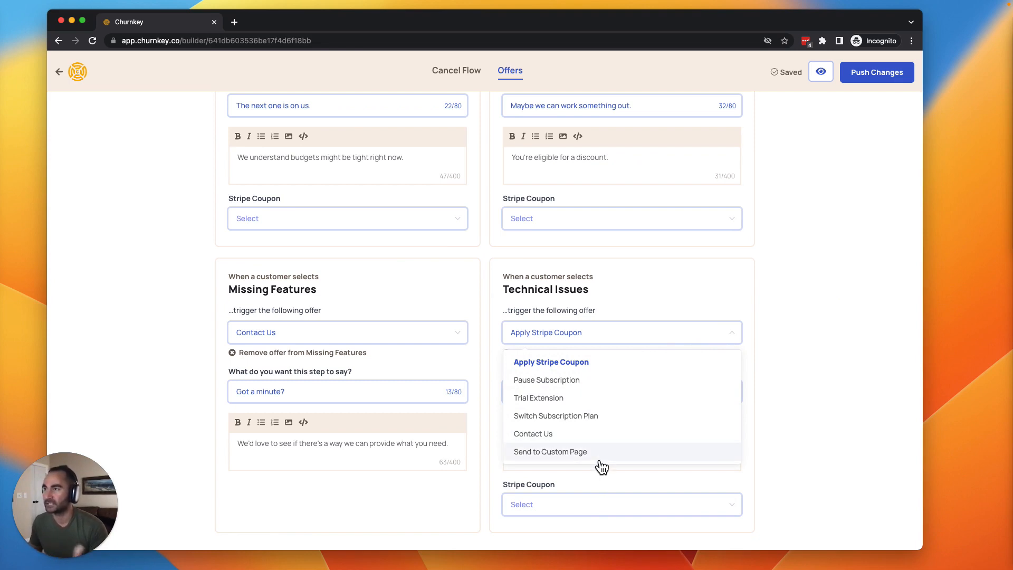
pyautogui.moveTo(446, 341)
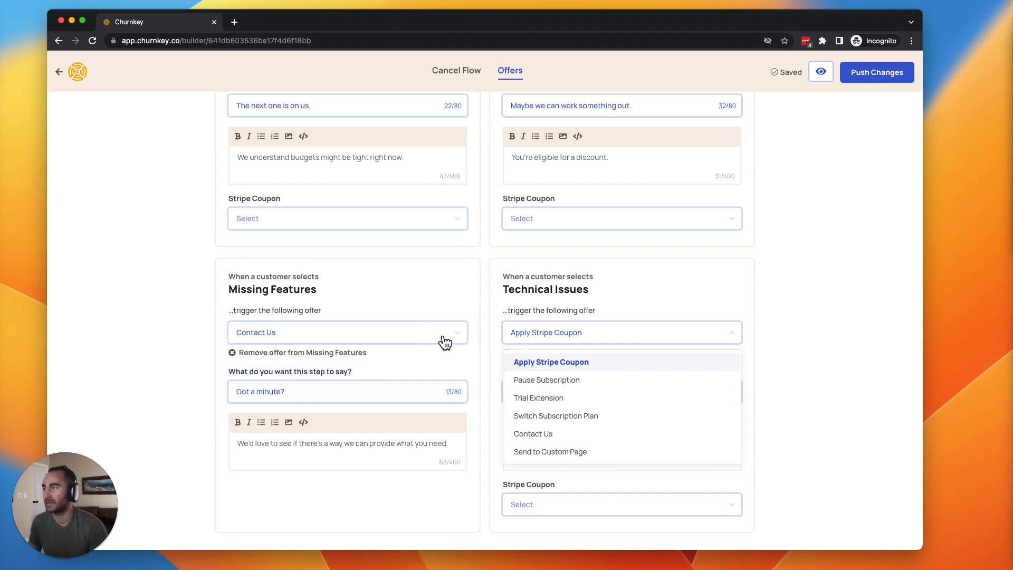
pyautogui.click(550, 361)
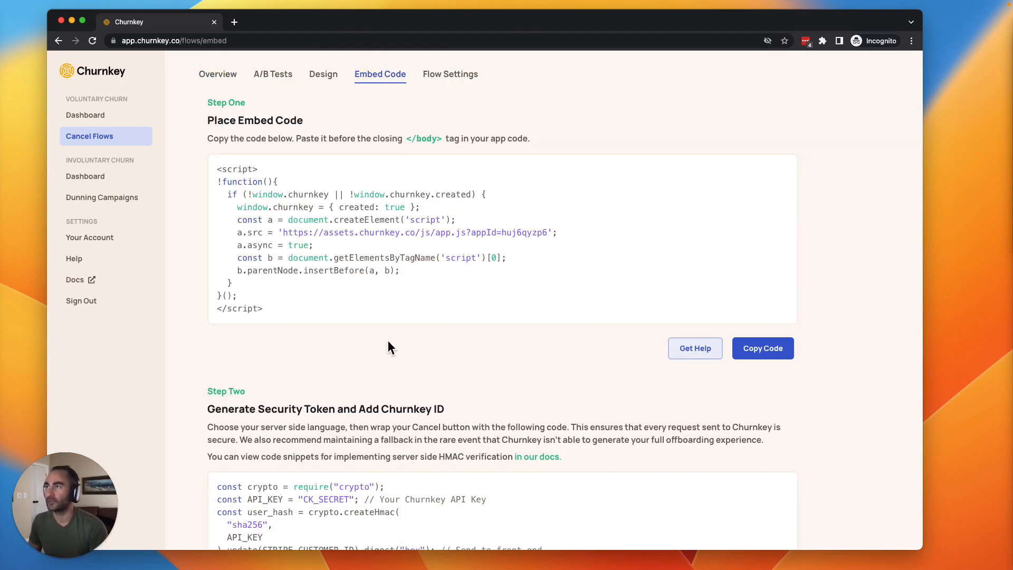
pyautogui.moveTo(299, 221)
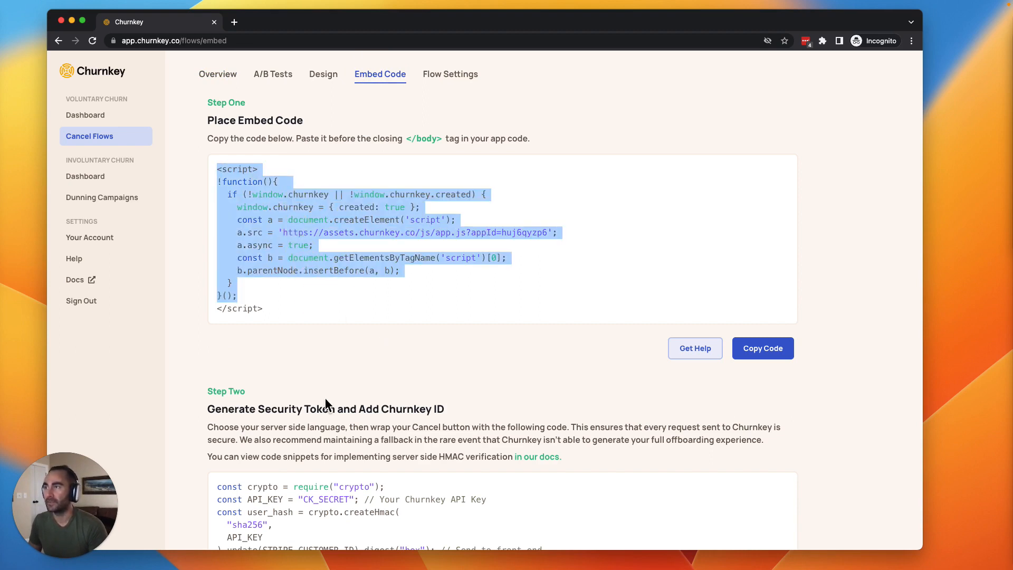
# Scroll through the embed script, security token and launch code steps, then back to the top.
pyautogui.scroll(-3)
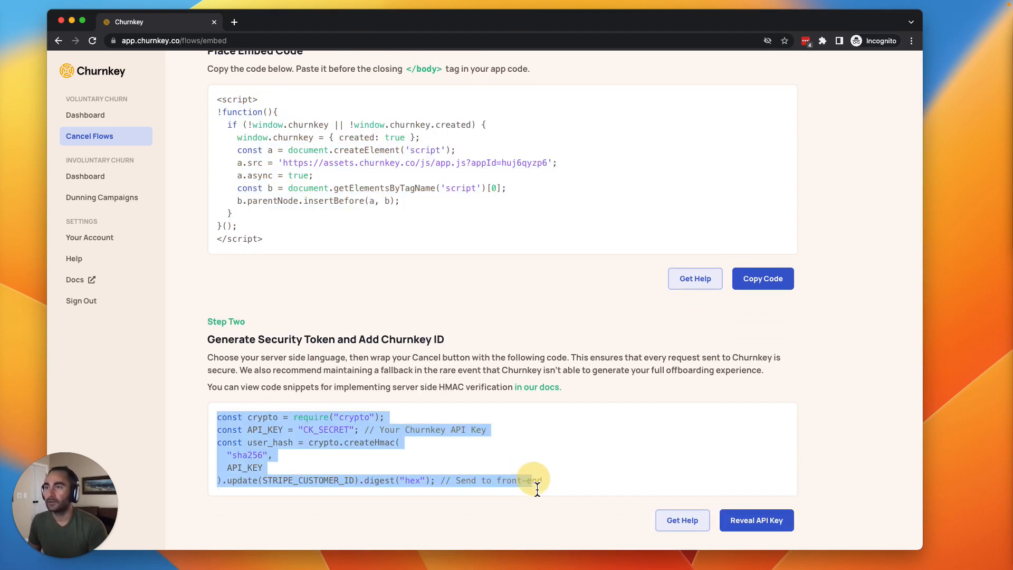
pyautogui.scroll(-3)
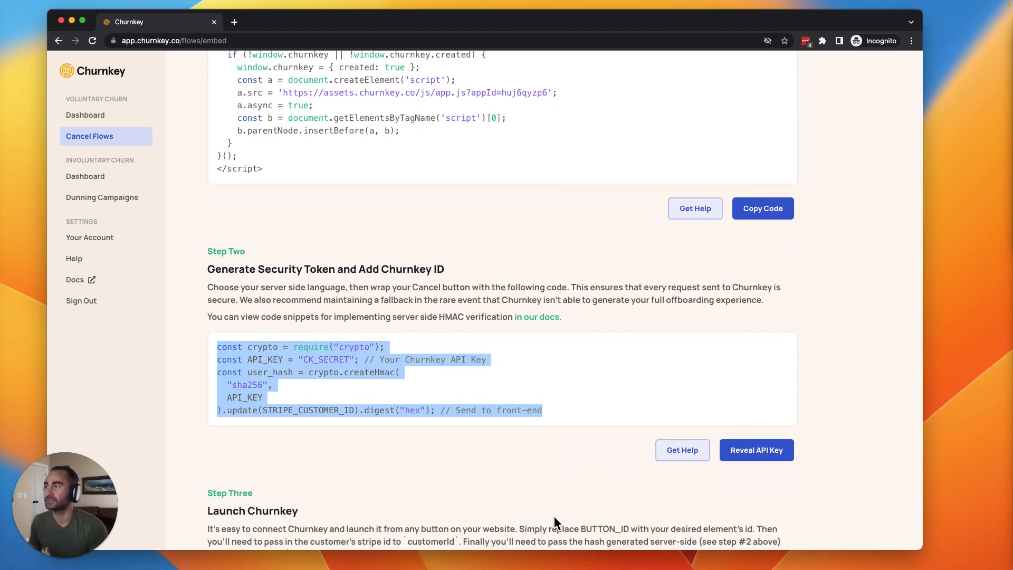
pyautogui.scroll(-3)
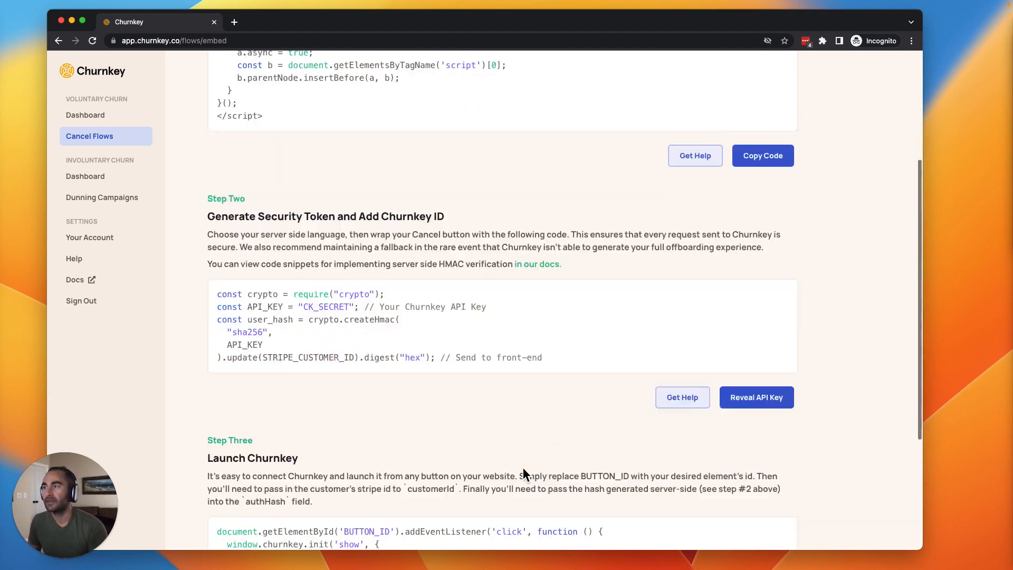
pyautogui.scroll(-3)
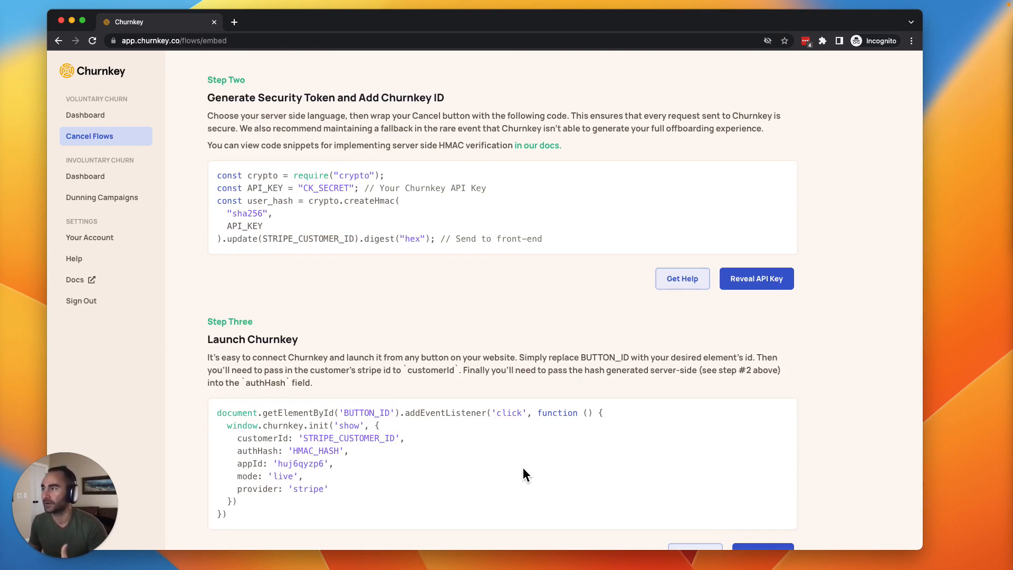
pyautogui.scroll(3)
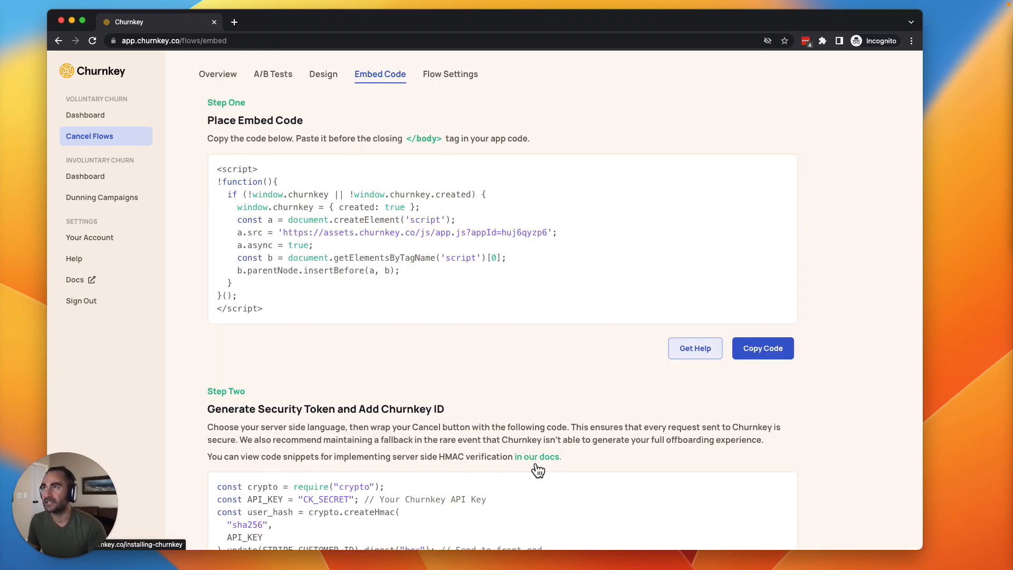
# Read the Installing Churnkey docs guide, then generate the prewritten failed-payment recovery campaigns.
pyautogui.click(537, 456)
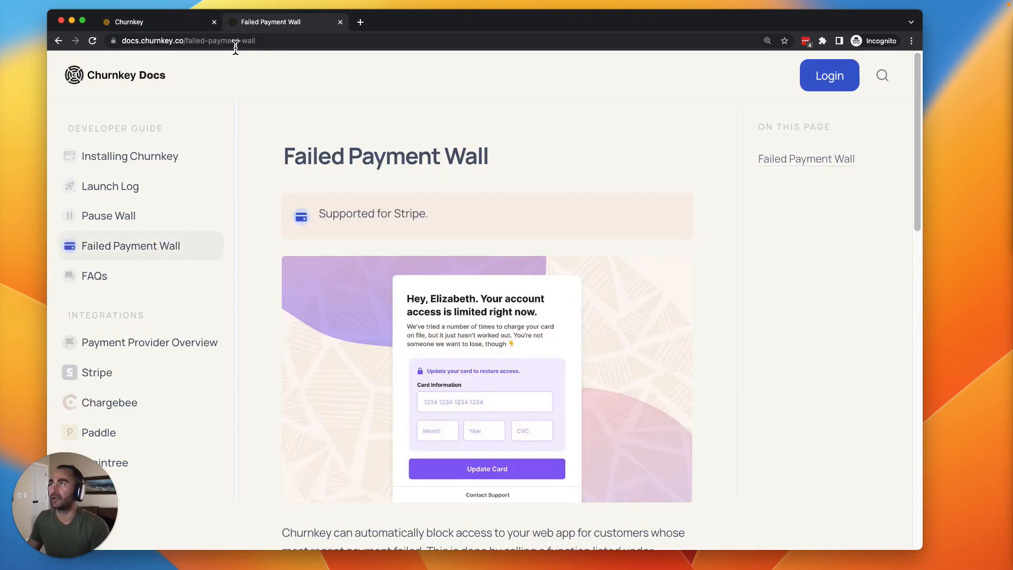
pyautogui.moveTo(275, 170)
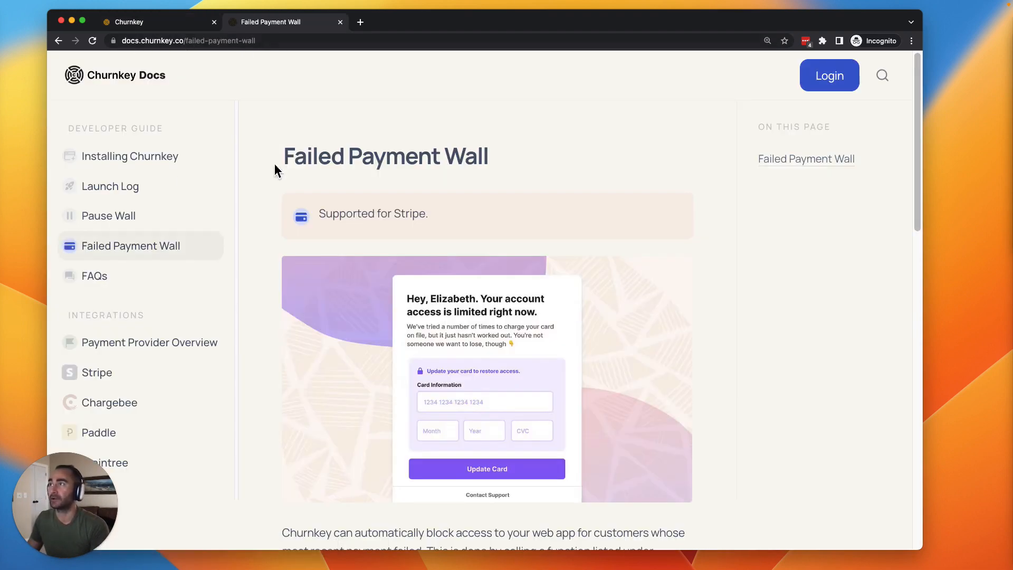
pyautogui.click(128, 156)
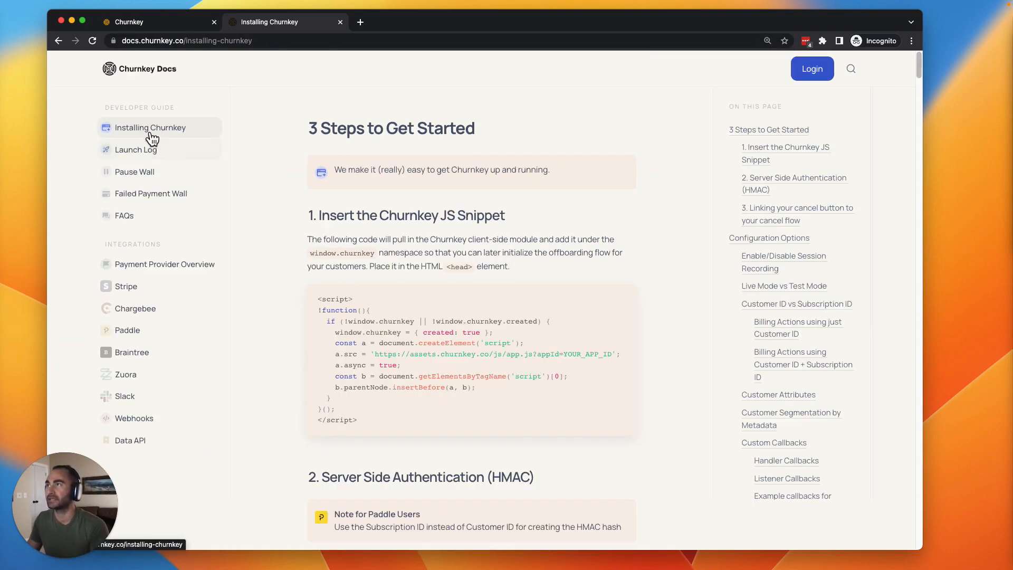
pyautogui.moveTo(159, 134)
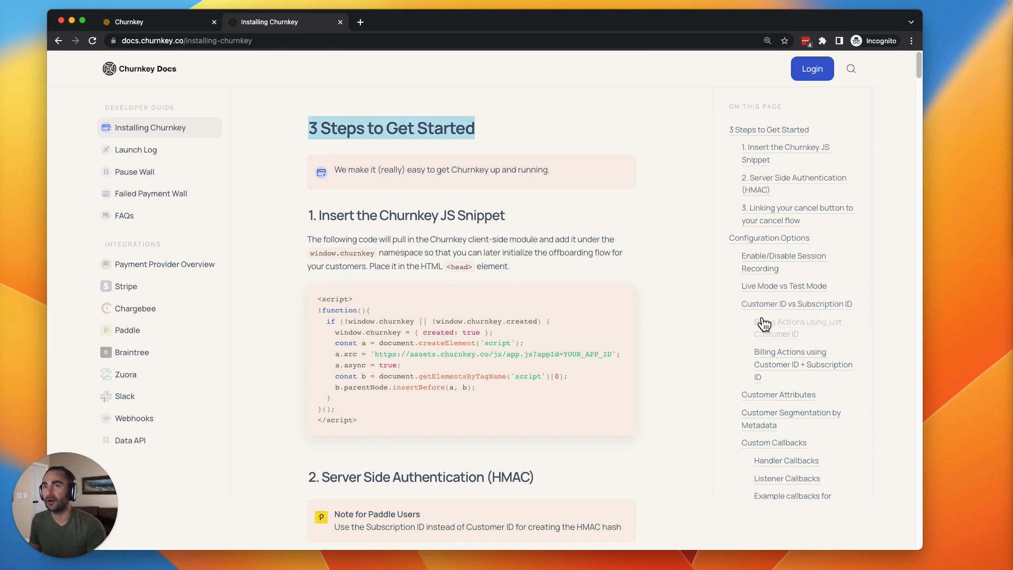
pyautogui.moveTo(784, 287)
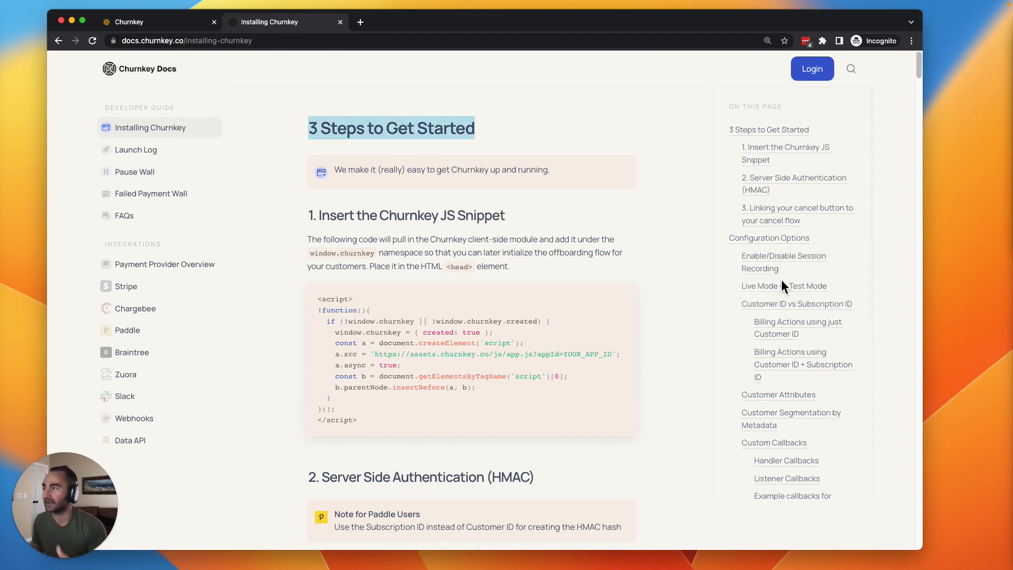
pyautogui.moveTo(481, 295)
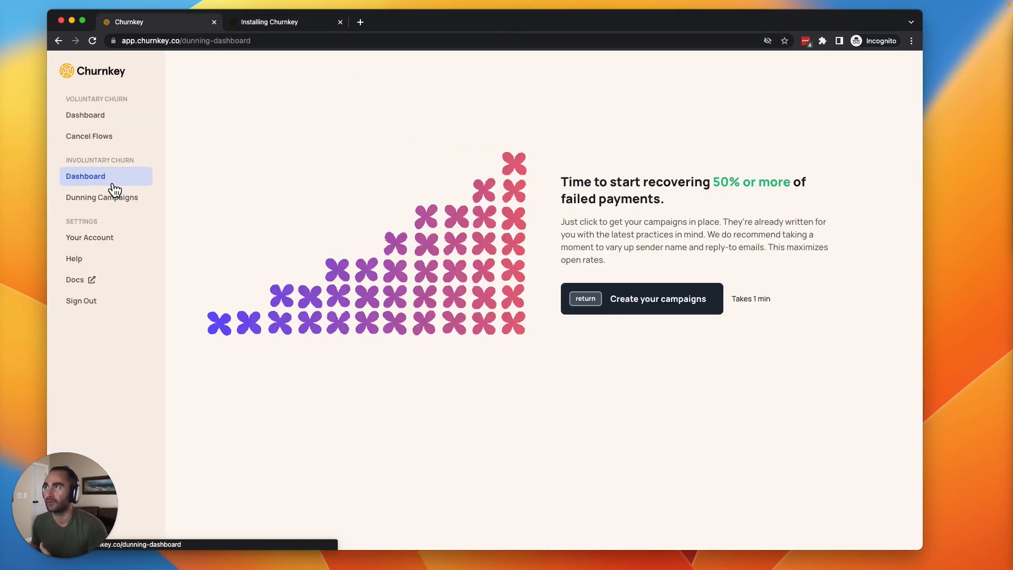
pyautogui.click(657, 298)
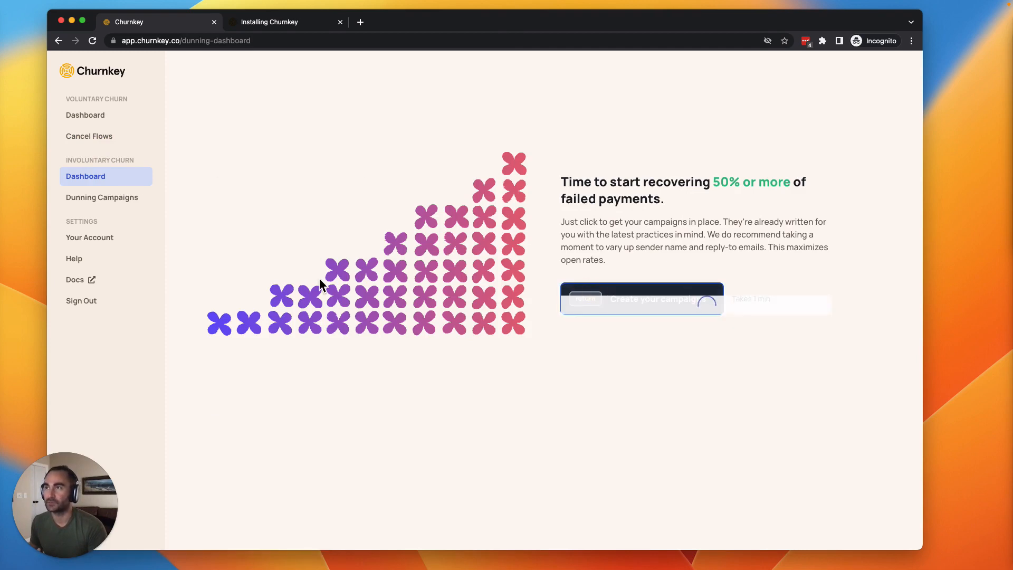
# Create the five-email failed-payment sequence and show email 1's sending details.
pyautogui.click(653, 298)
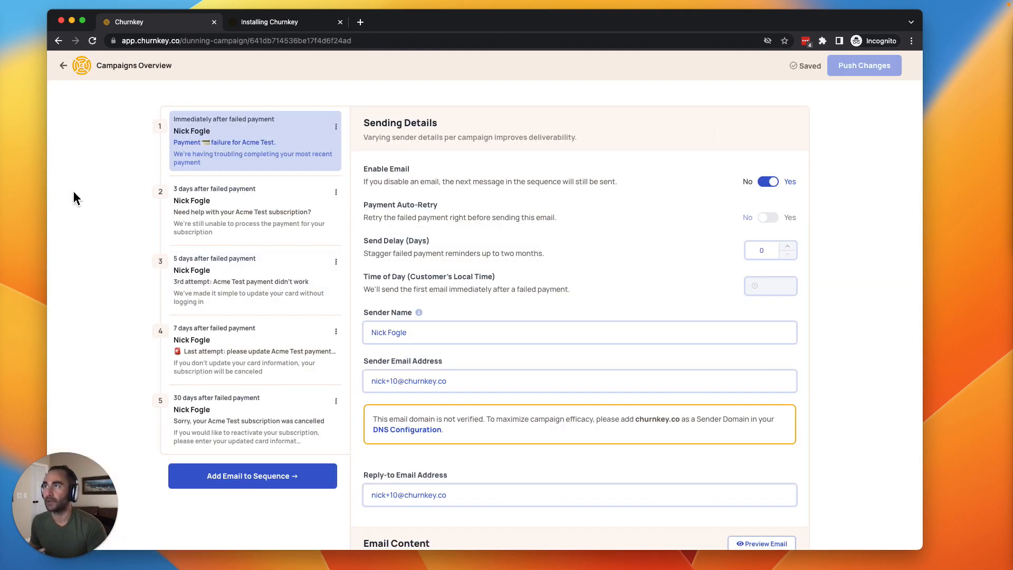
pyautogui.moveTo(82, 202)
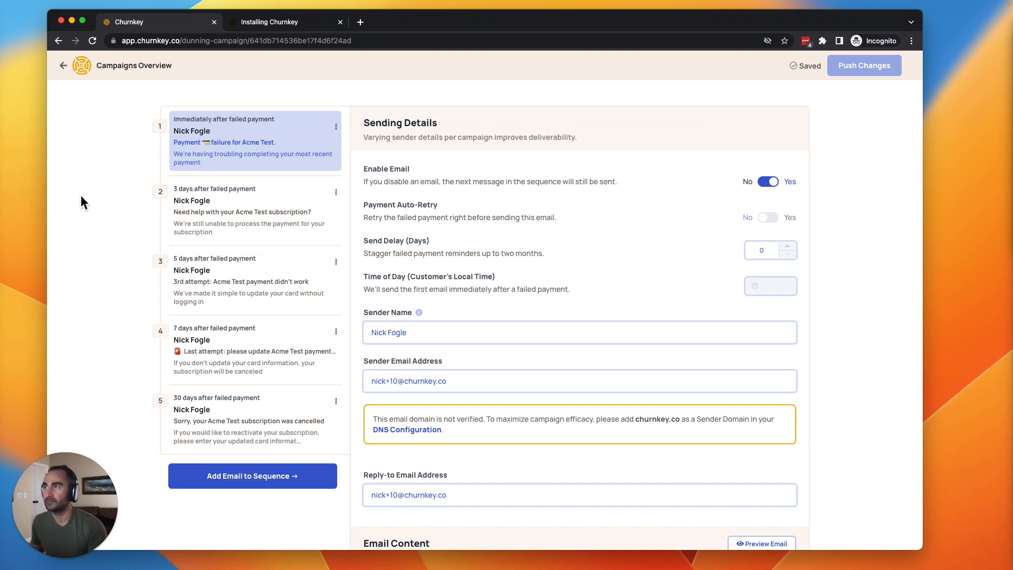
pyautogui.moveTo(206, 140)
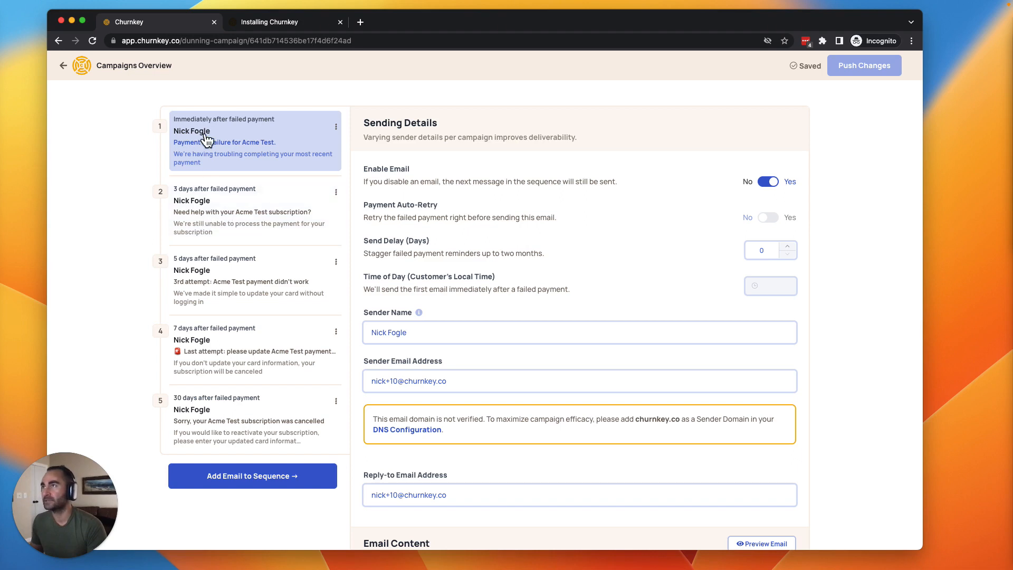
pyautogui.moveTo(192, 146)
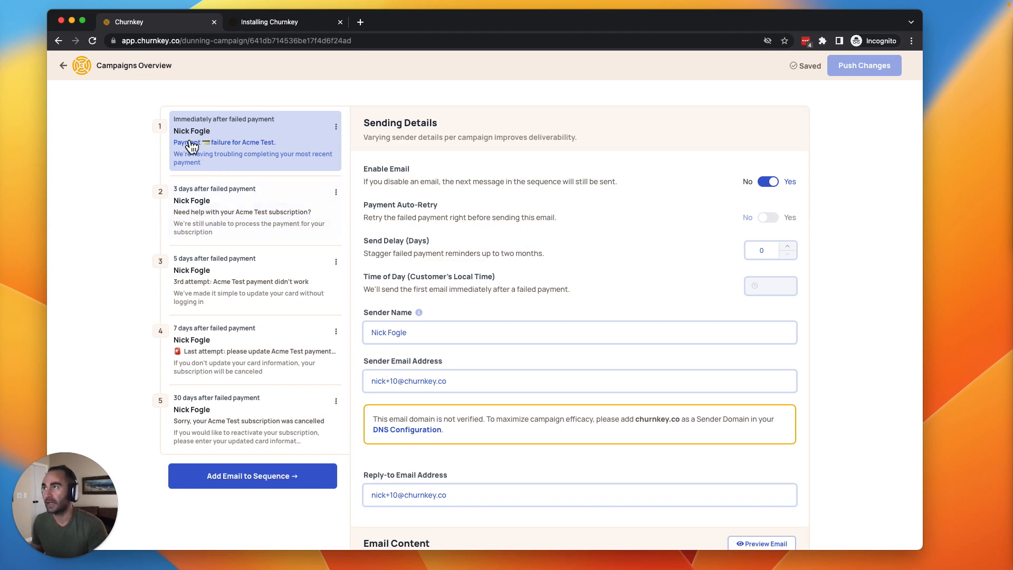
pyautogui.moveTo(239, 214)
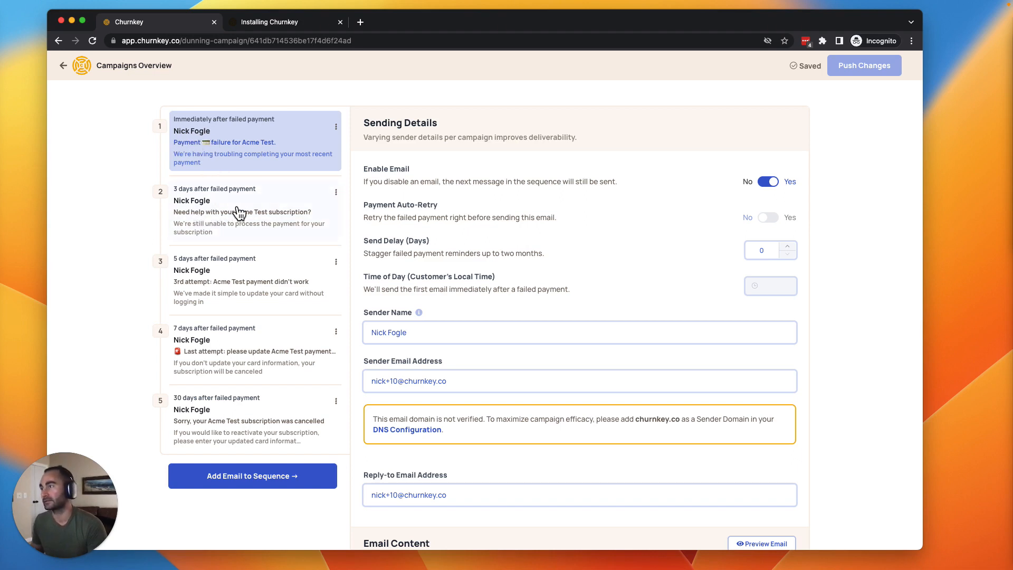
pyautogui.moveTo(256, 402)
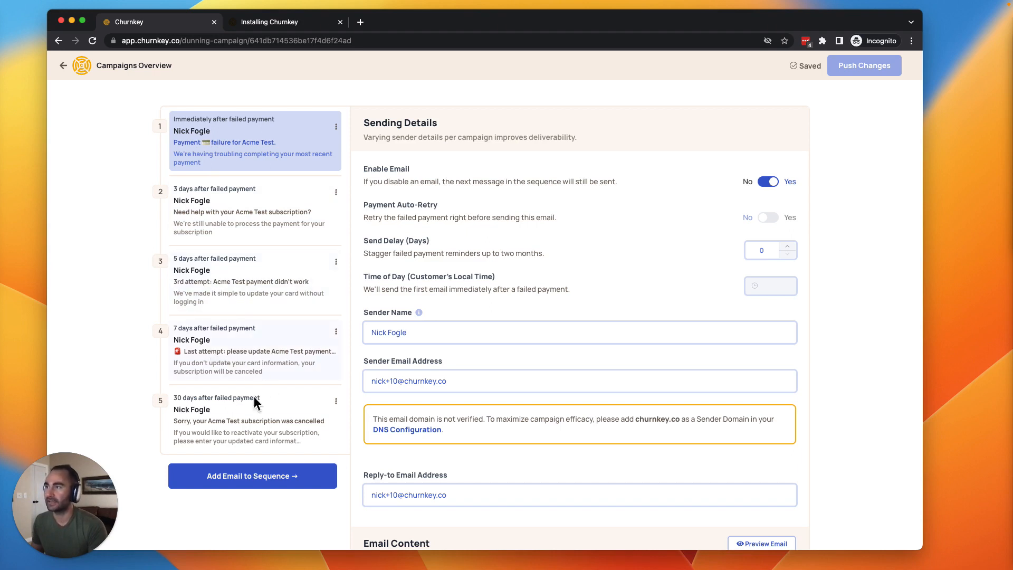
pyautogui.moveTo(230, 416)
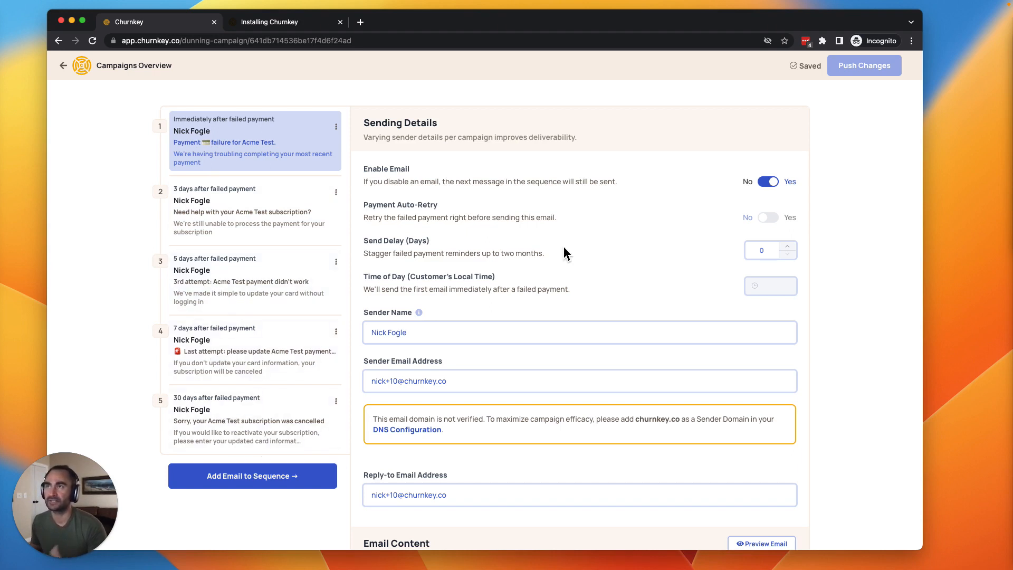
pyautogui.moveTo(426, 213)
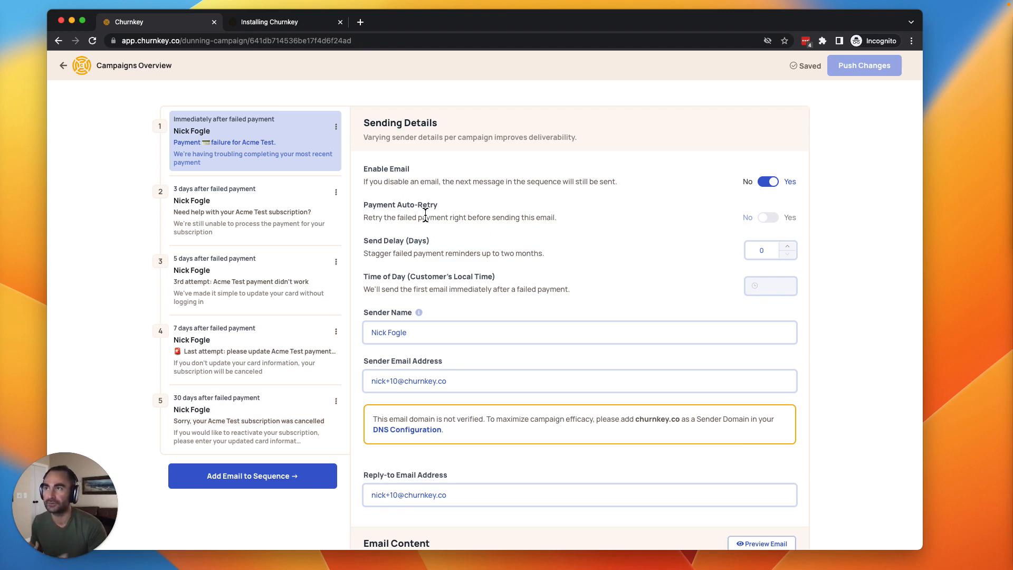
# Read the recovery emails' subject, preview text and body down to the last-attempt email.
pyautogui.scroll(-3)
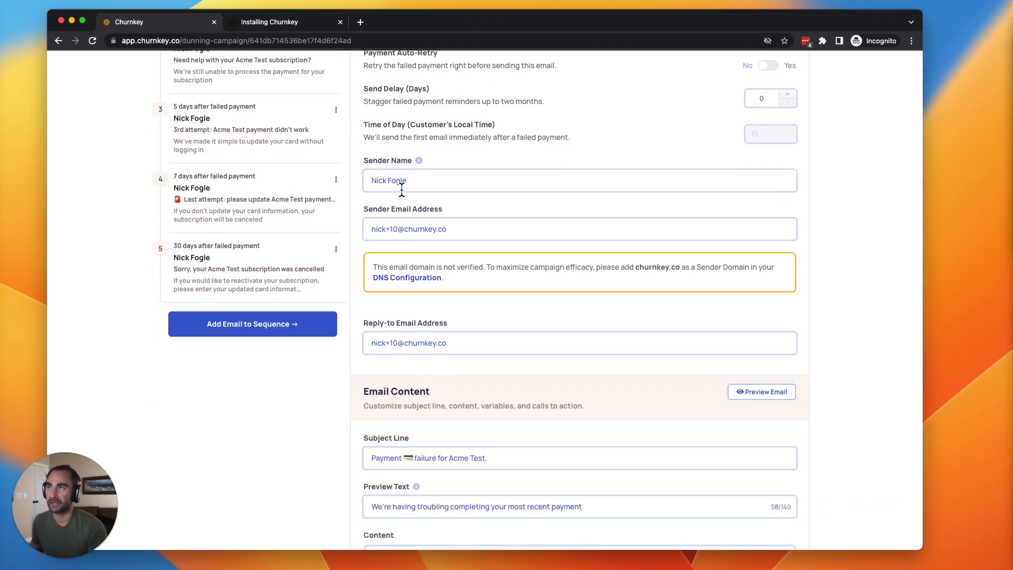
pyautogui.scroll(-3)
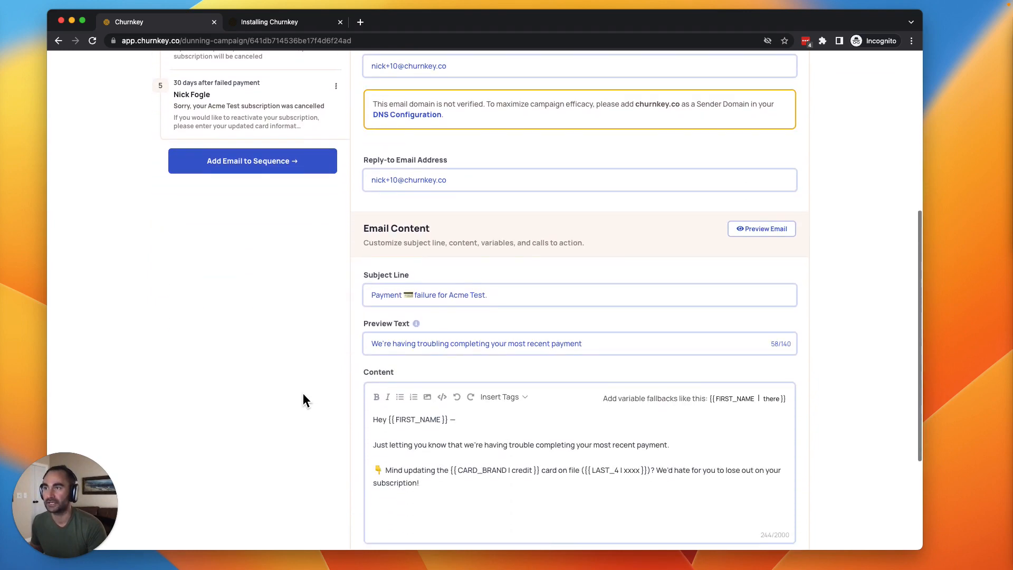
pyautogui.scroll(3)
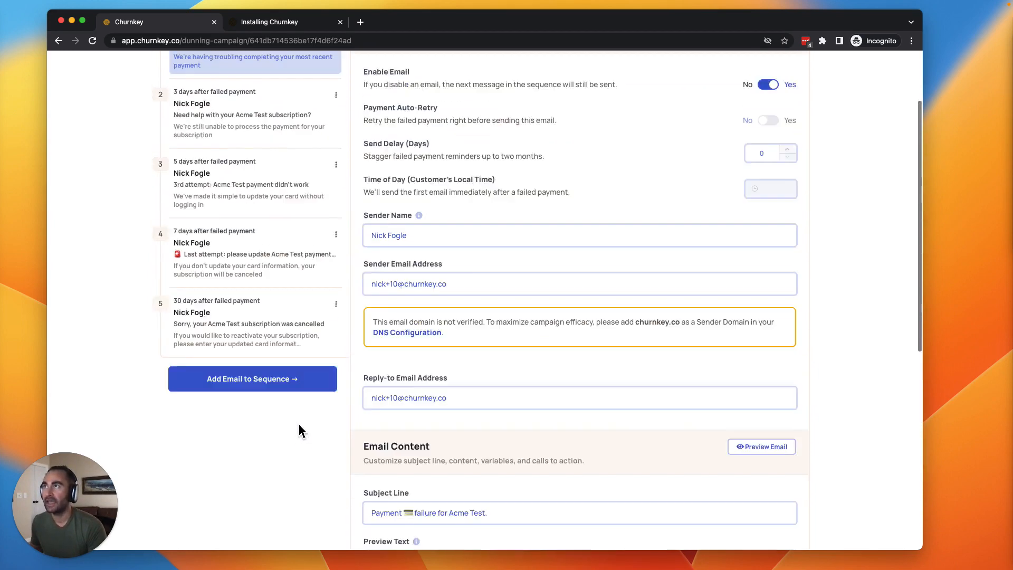
pyautogui.scroll(-3)
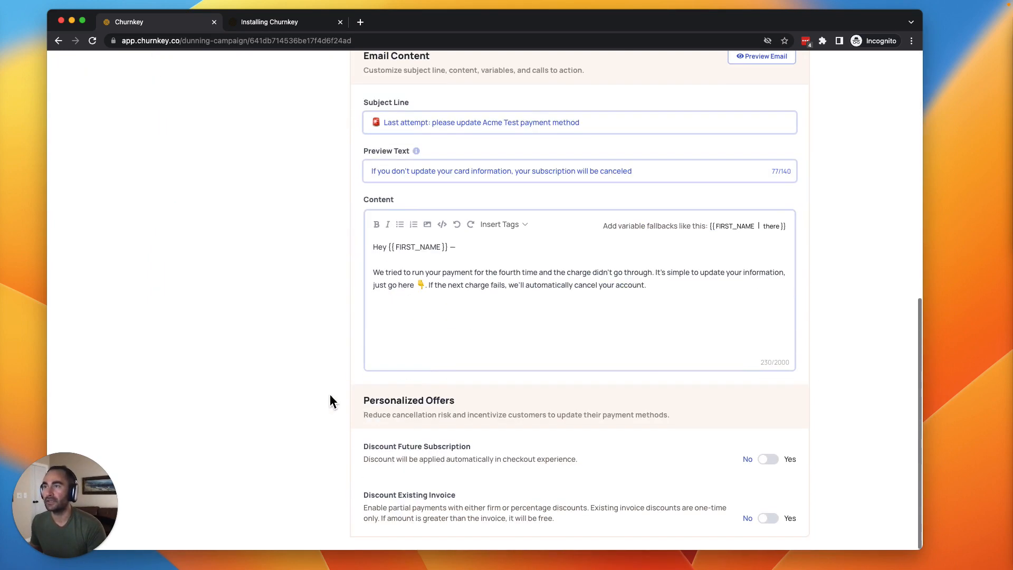
pyautogui.moveTo(331, 424)
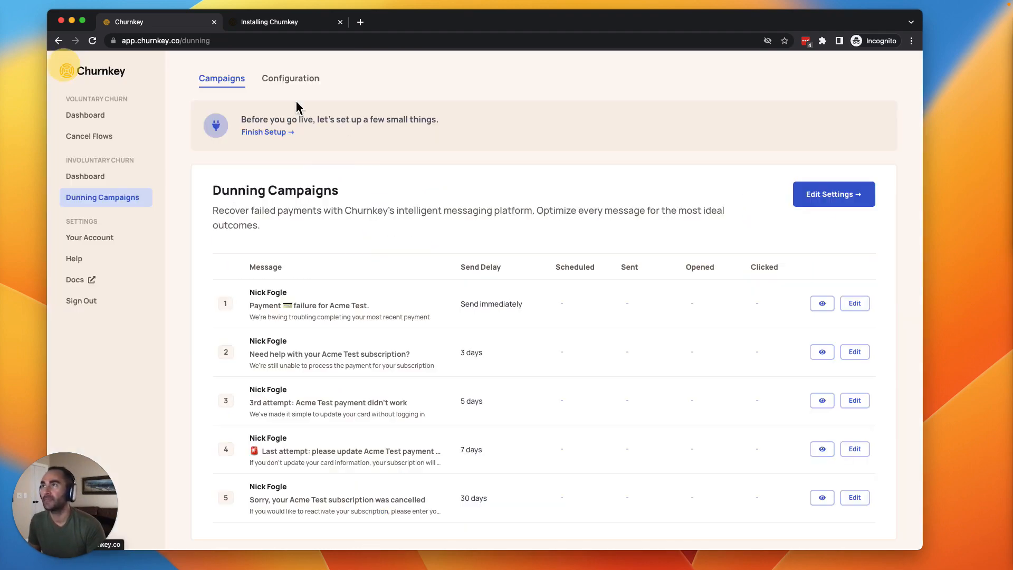
# Switch to the dunning Configuration page listing checkout domain, sender domain and Stripe tasks.
pyautogui.click(290, 78)
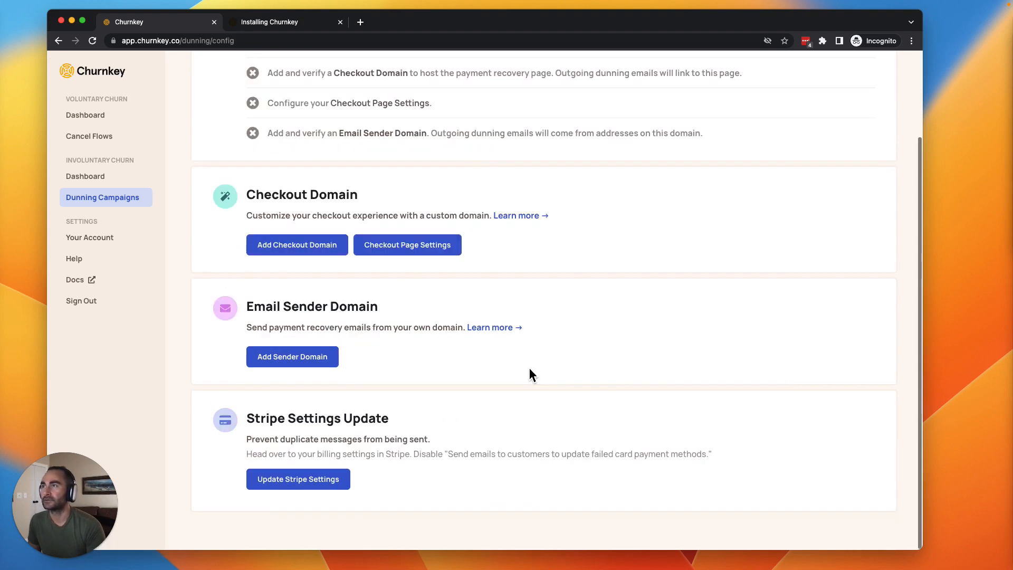
pyautogui.moveTo(296, 244)
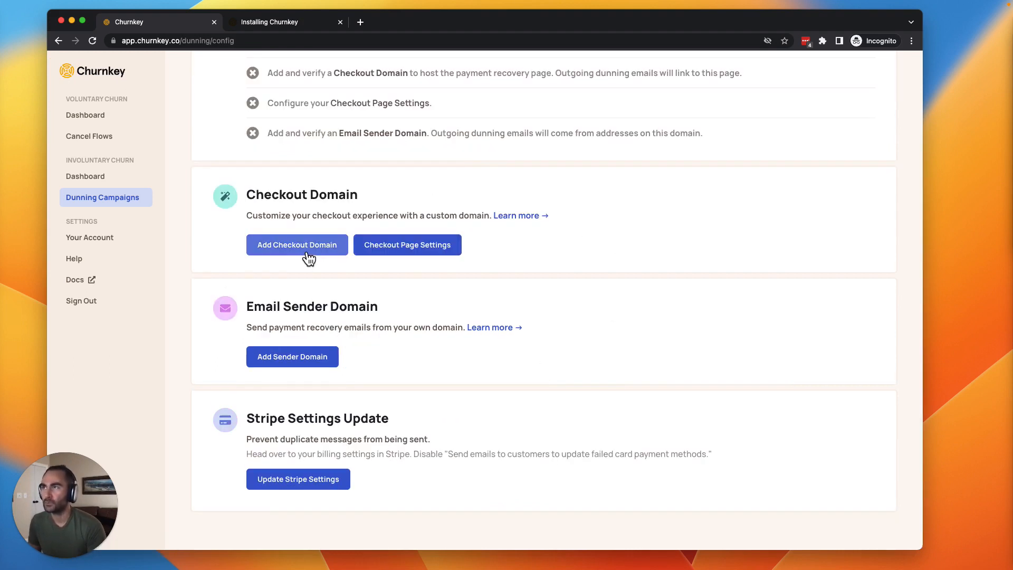
pyautogui.moveTo(323, 263)
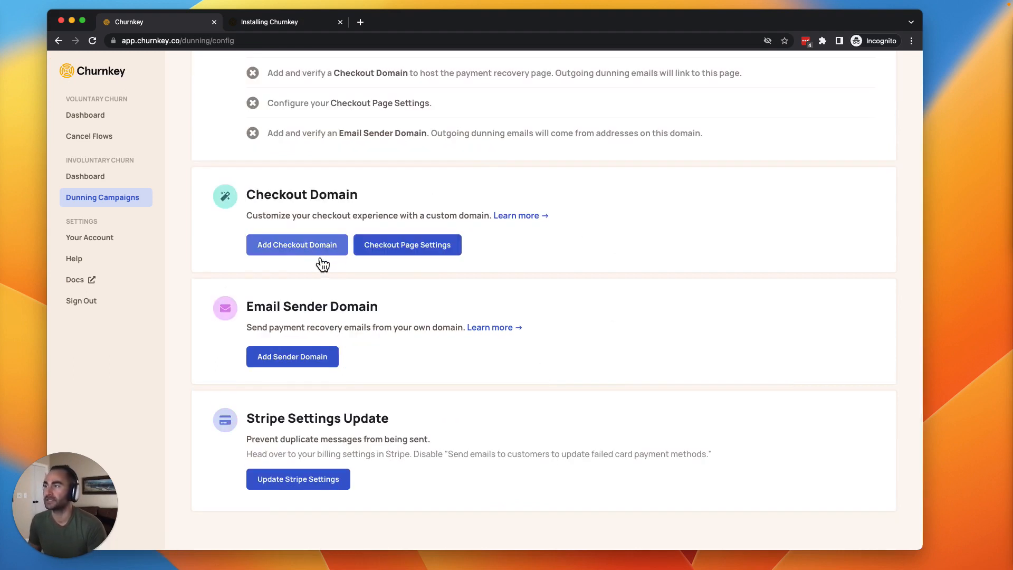
pyautogui.moveTo(331, 265)
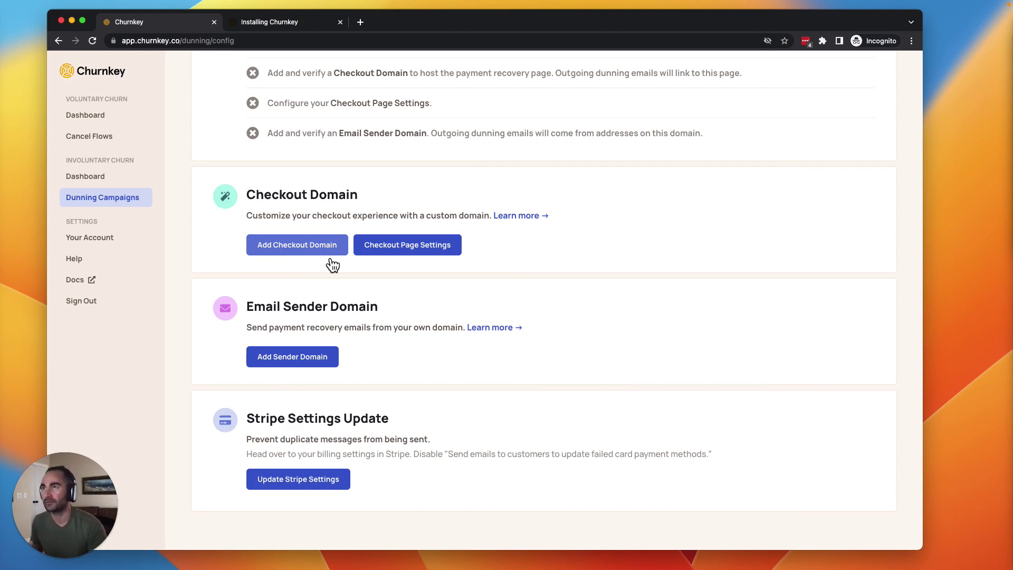
pyautogui.click(296, 244)
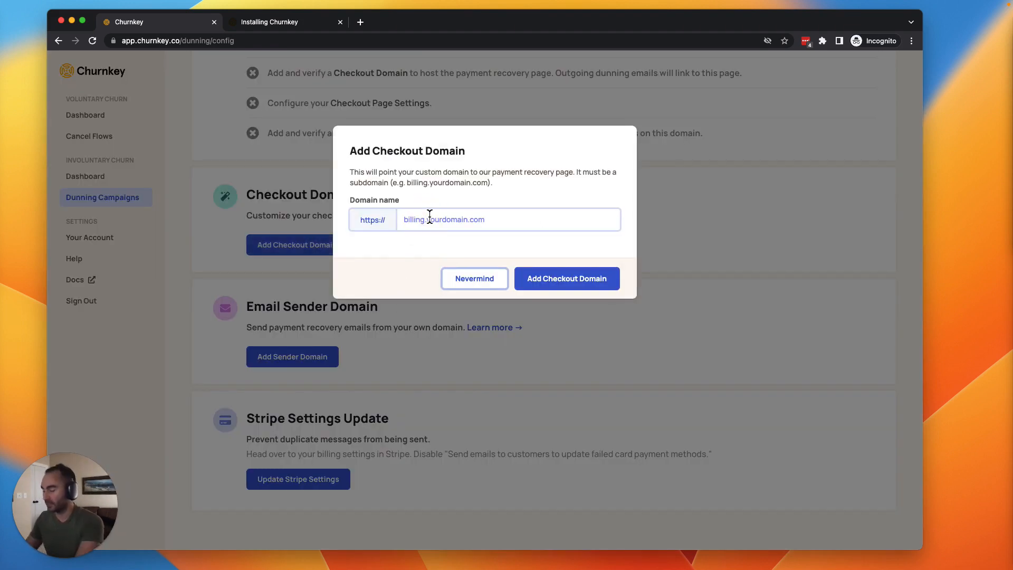
pyautogui.write('bu')
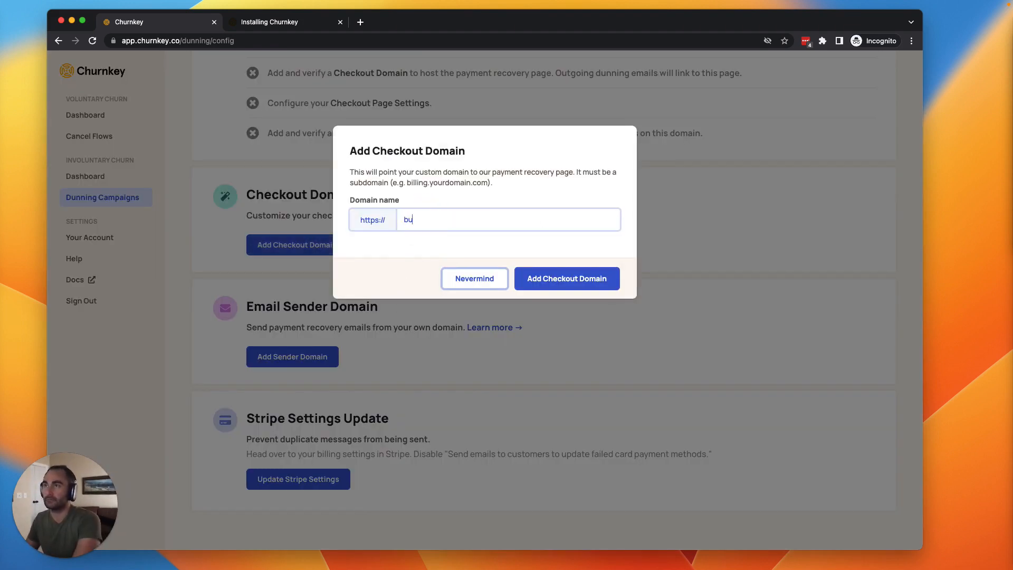
pyautogui.write('illing.com')
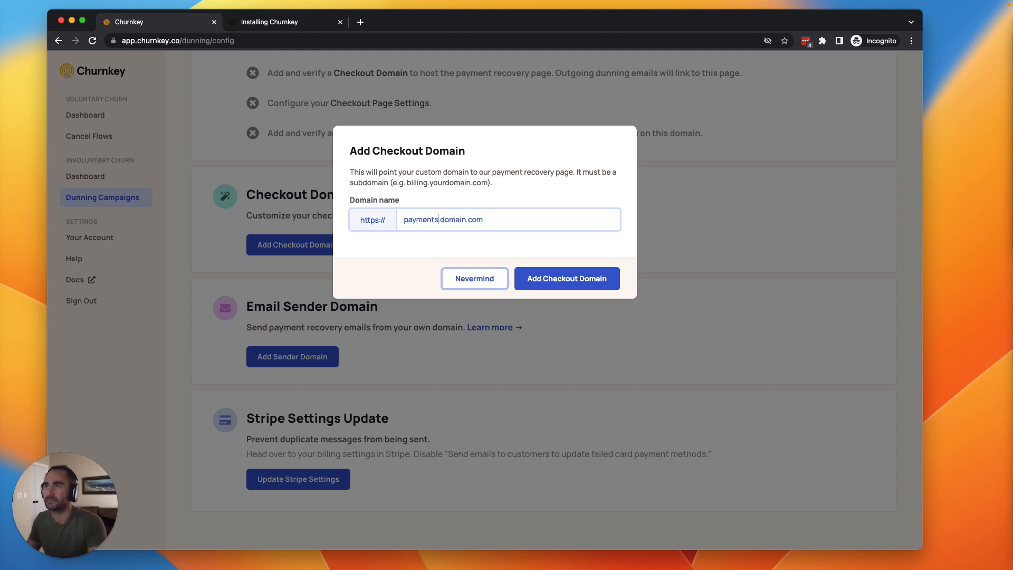
pyautogui.moveTo(446, 274)
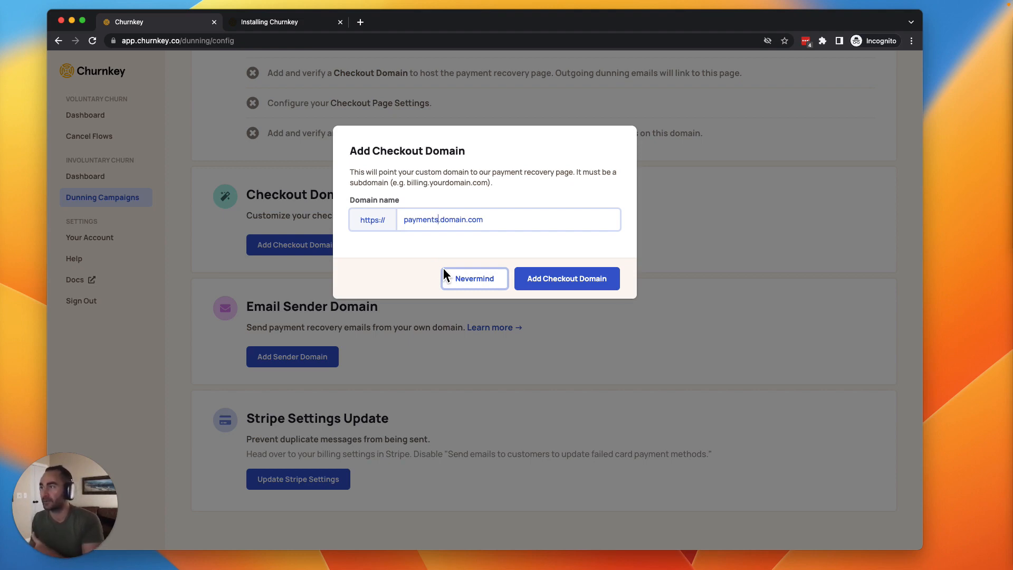
pyautogui.moveTo(473, 279)
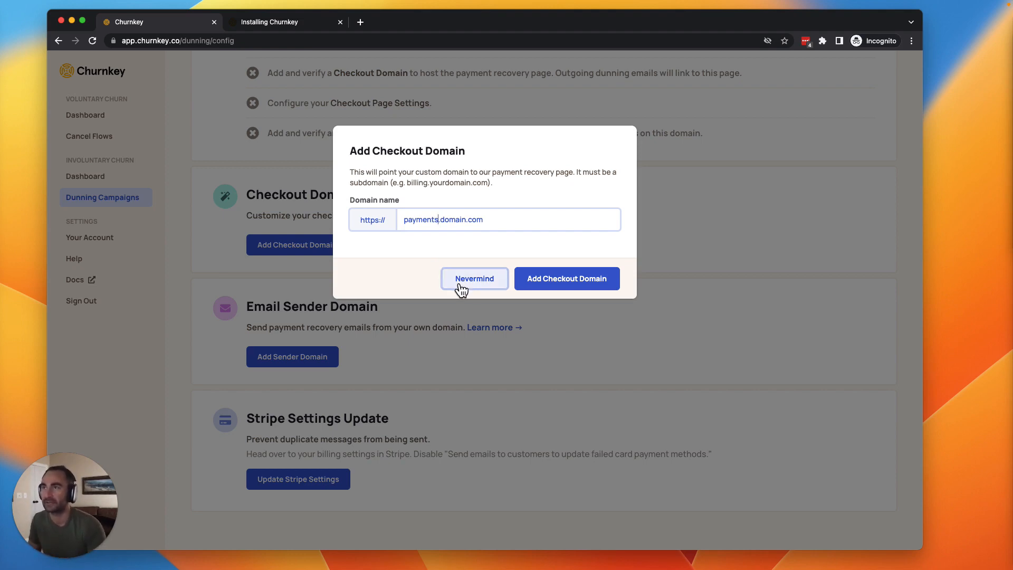
pyautogui.click(473, 278)
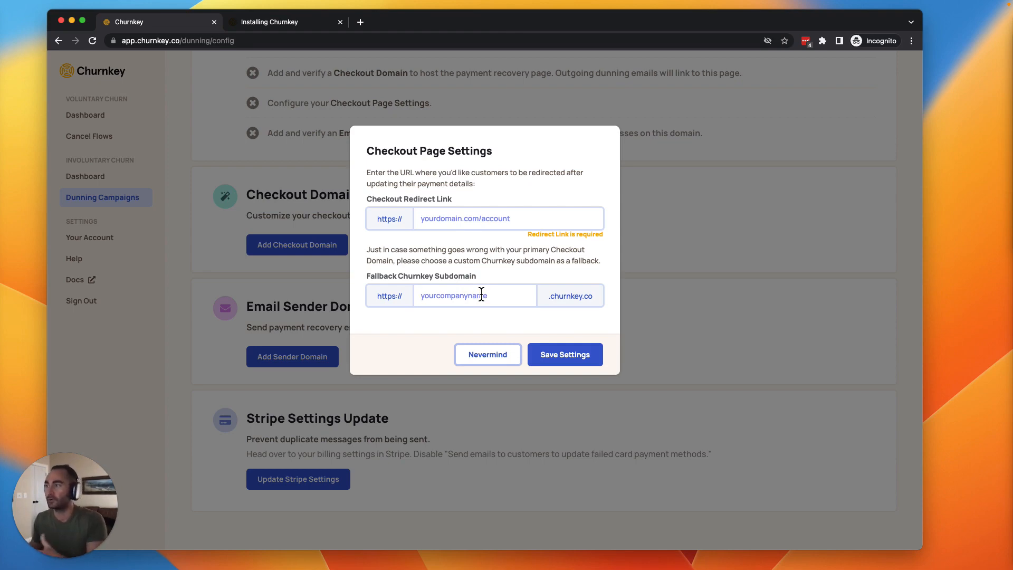
pyautogui.moveTo(642, 313)
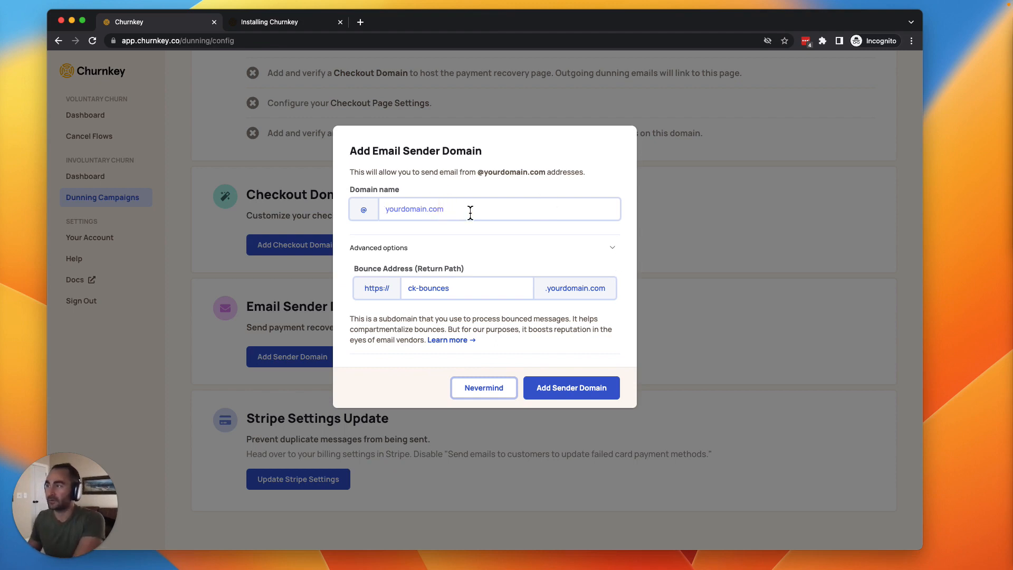
# Submit acme.com as the sender domain, bounces going to ck-bounces.acme.com.
pyautogui.write('acm')
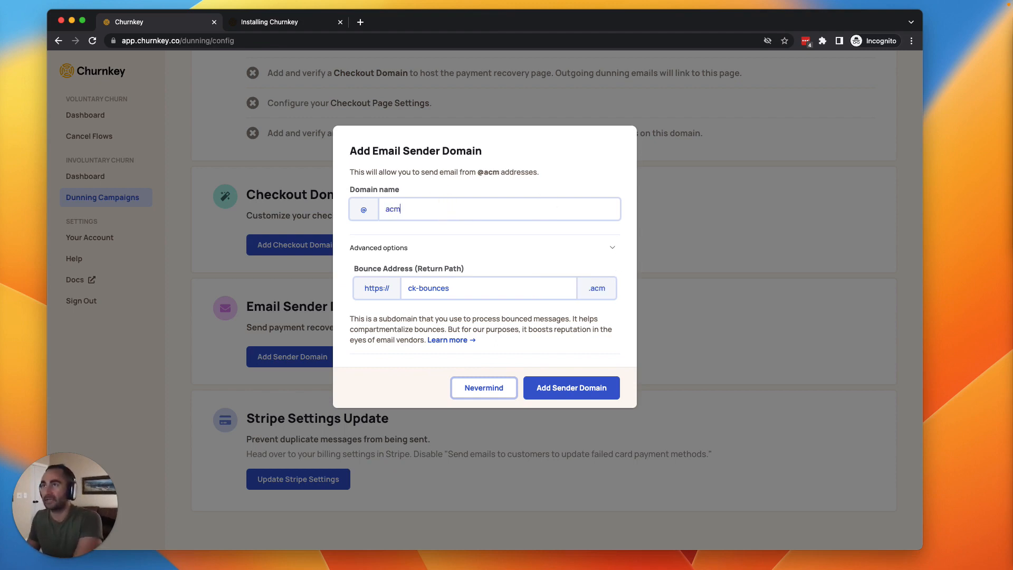
pyautogui.write('e.com')
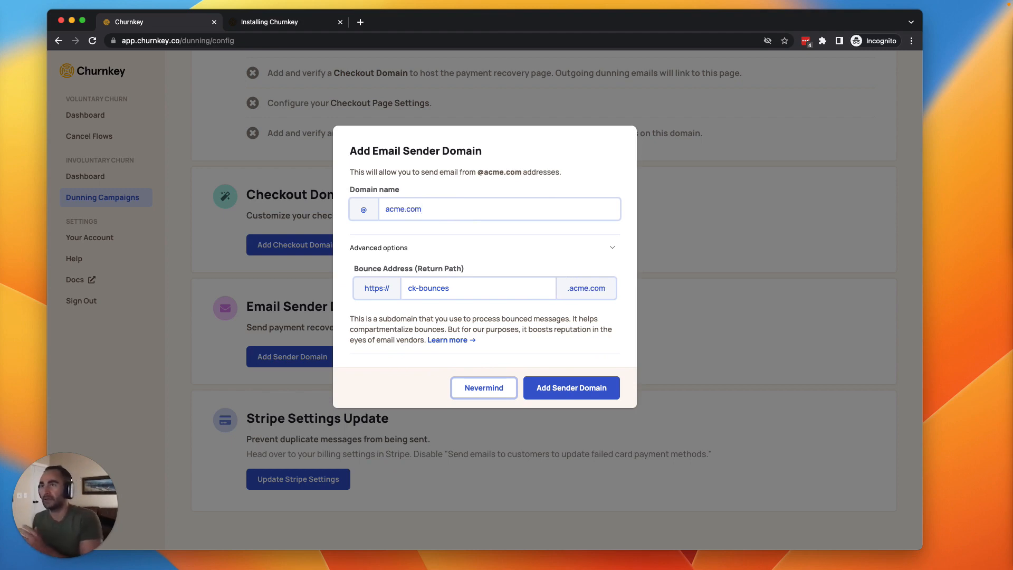
pyautogui.click(497, 208)
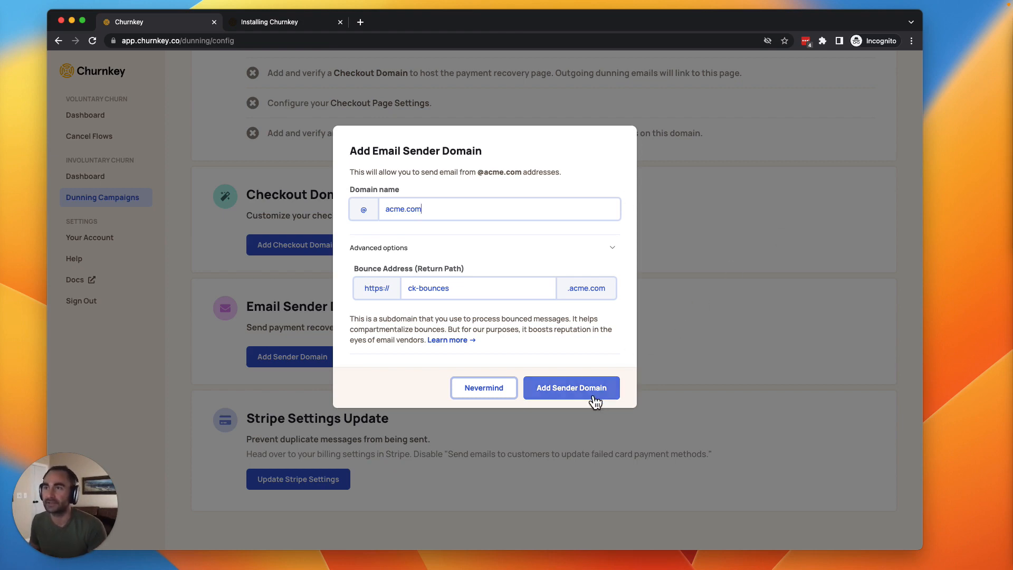
pyautogui.moveTo(517, 319)
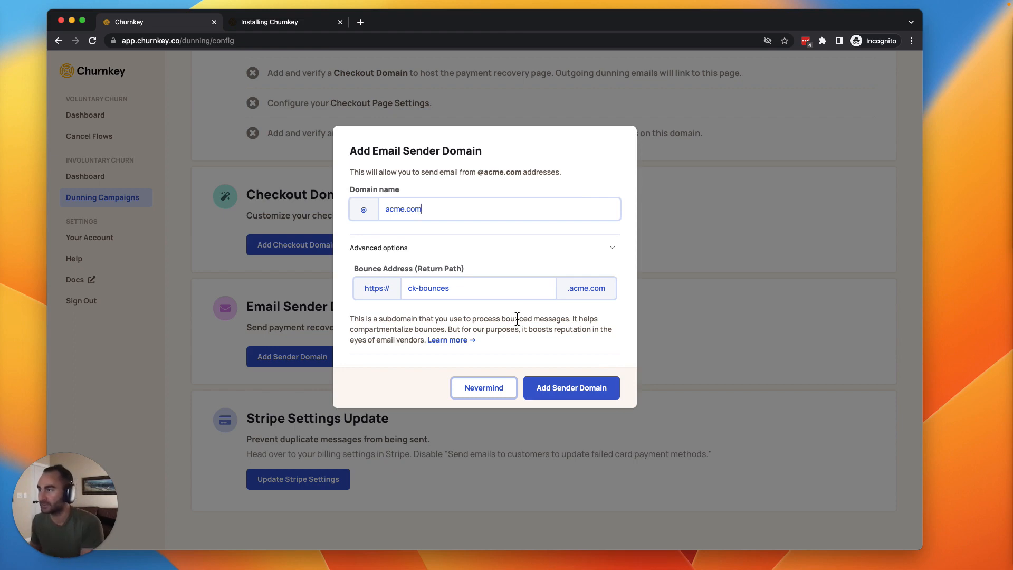
# Dismiss the sender domain form via Nevermind, back to the dunning configuration page.
pyautogui.click(483, 387)
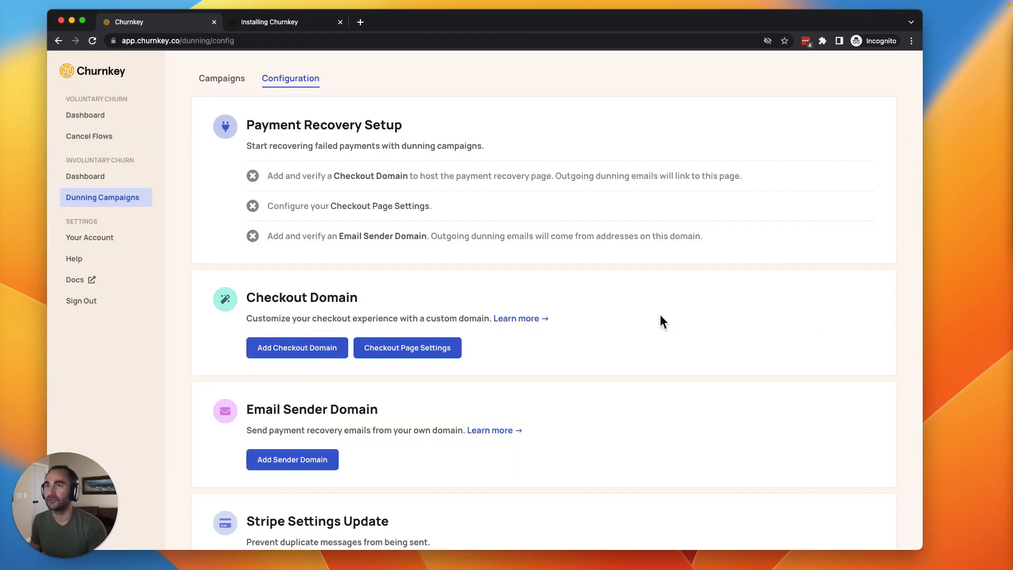
pyautogui.moveTo(654, 297)
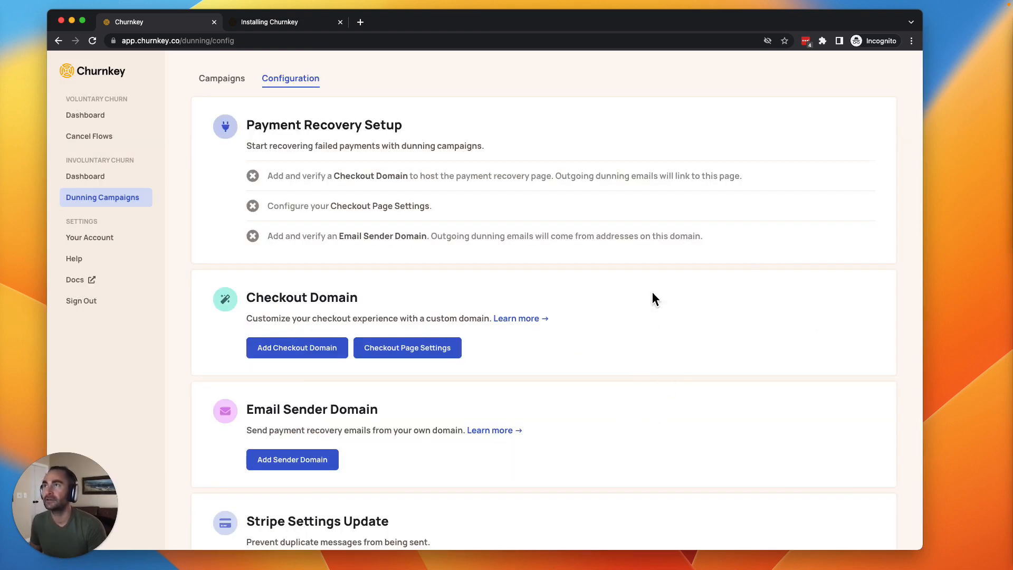
pyautogui.moveTo(497, 107)
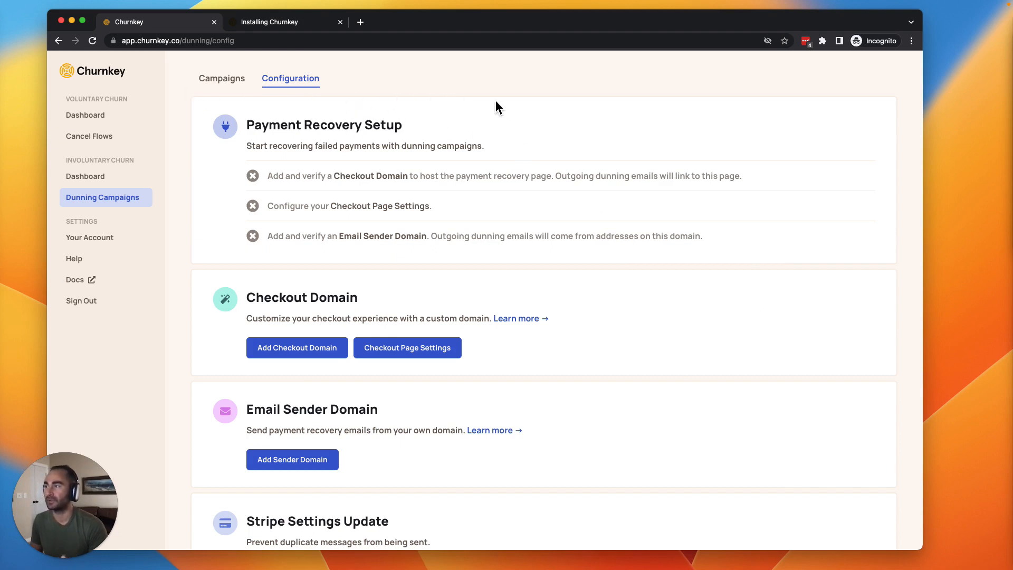